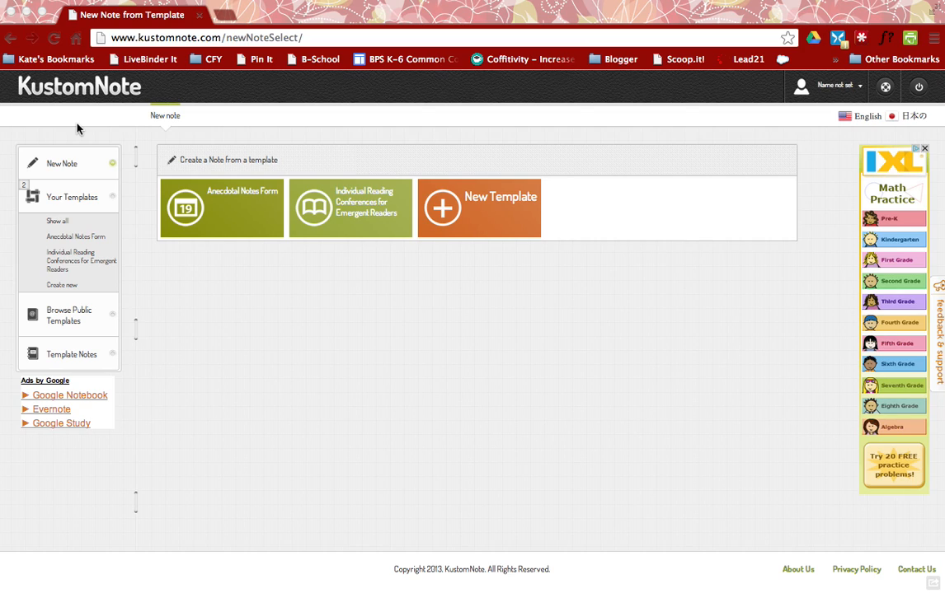
pyautogui.moveTo(83, 305)
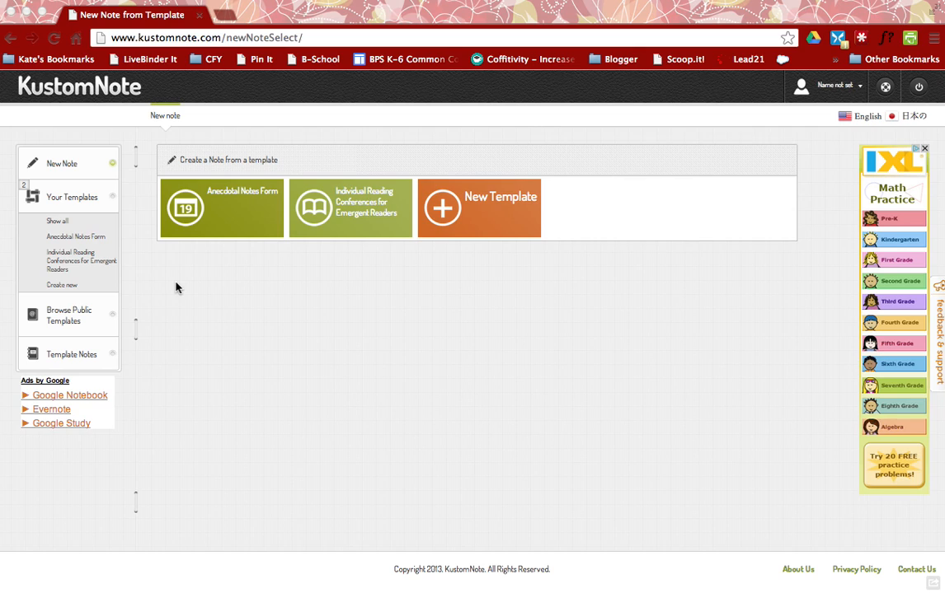
pyautogui.moveTo(188, 294)
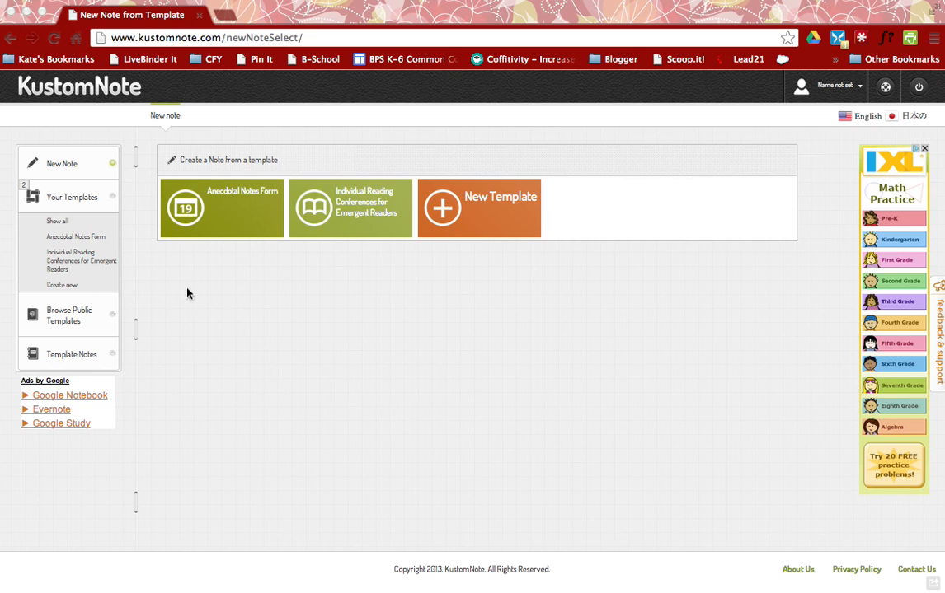
pyautogui.moveTo(452, 294)
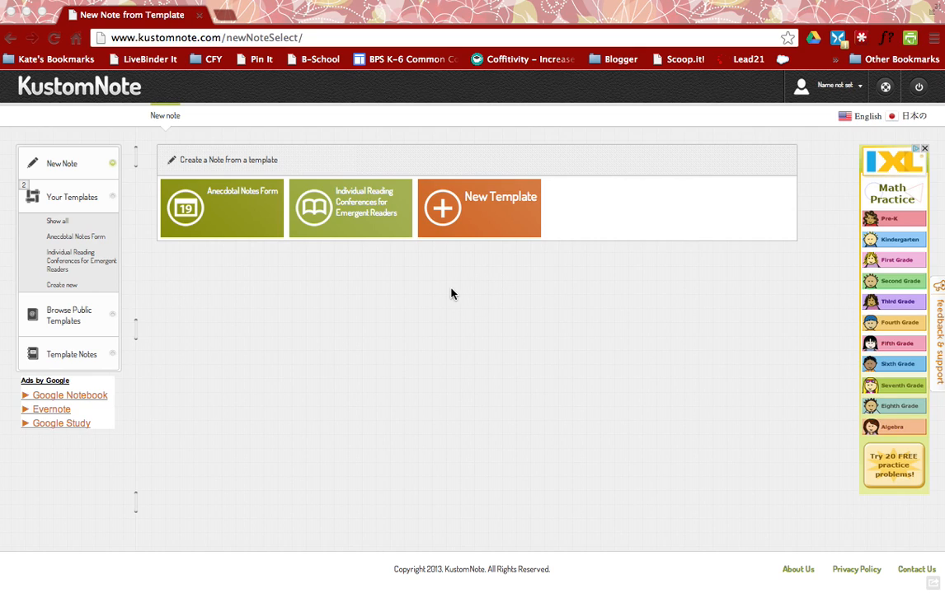
pyautogui.moveTo(361, 349)
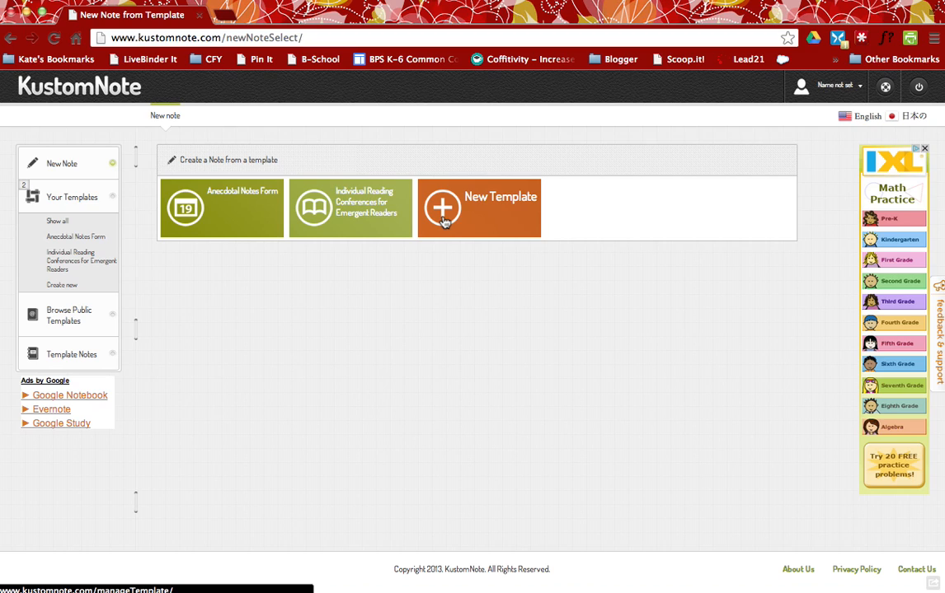
# Step: Start a new template titled 'Writing Sample'
pyautogui.click(478, 208)
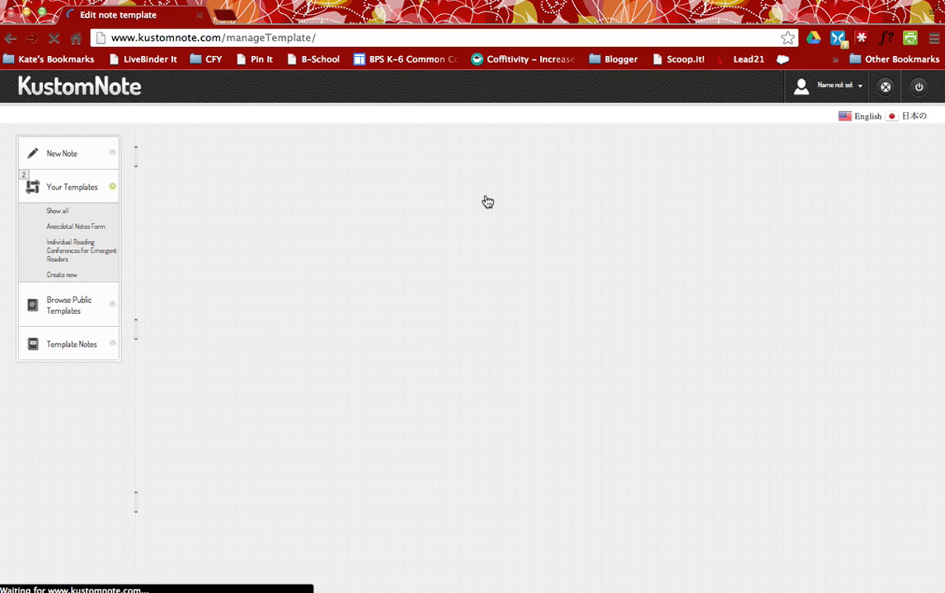
pyautogui.click(63, 274)
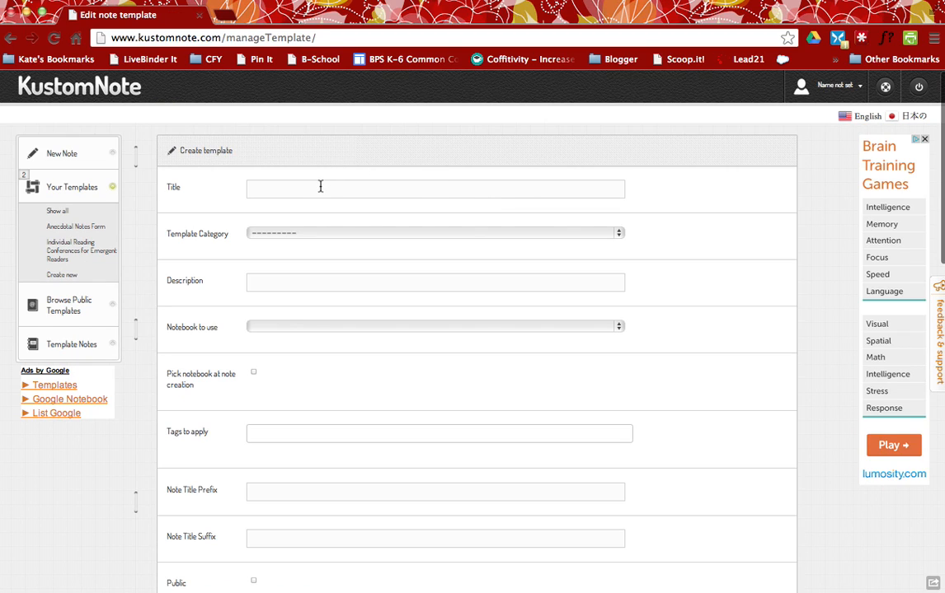
pyautogui.write('W')
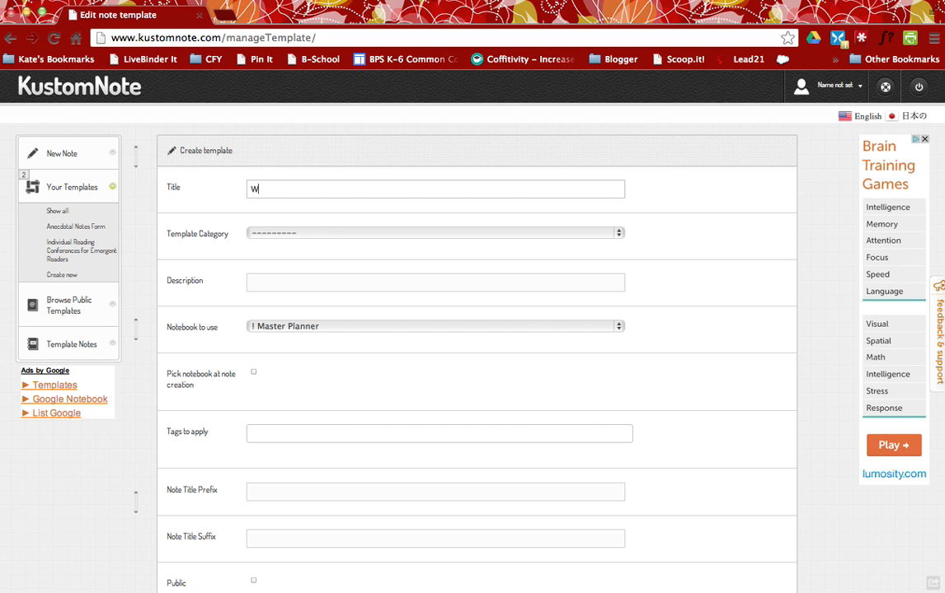
pyautogui.write('riting Sample')
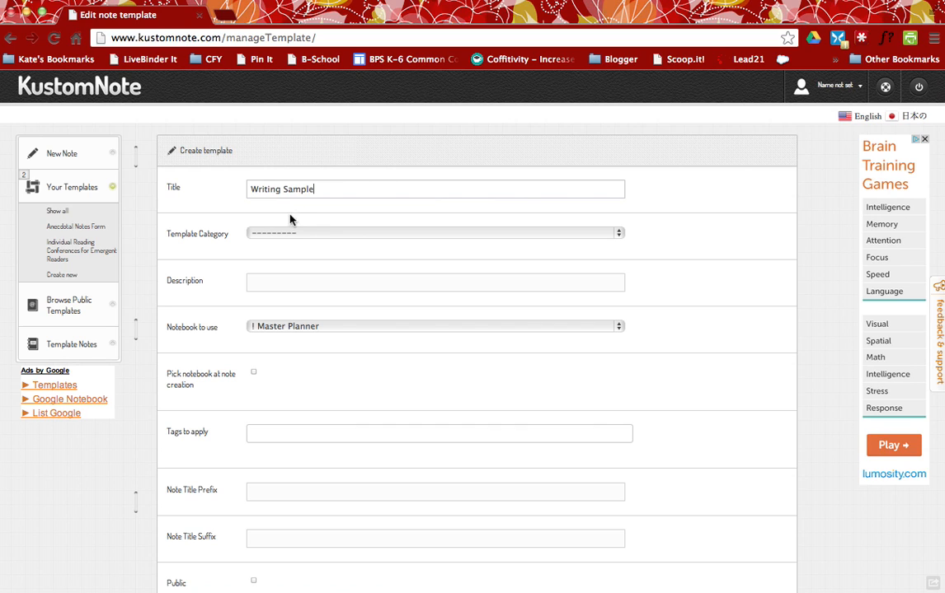
# Step: Set the category to Education and describe it as 'Writing Sample from Students'
pyautogui.click(435, 232)
pyautogui.write('Writing Sample from')
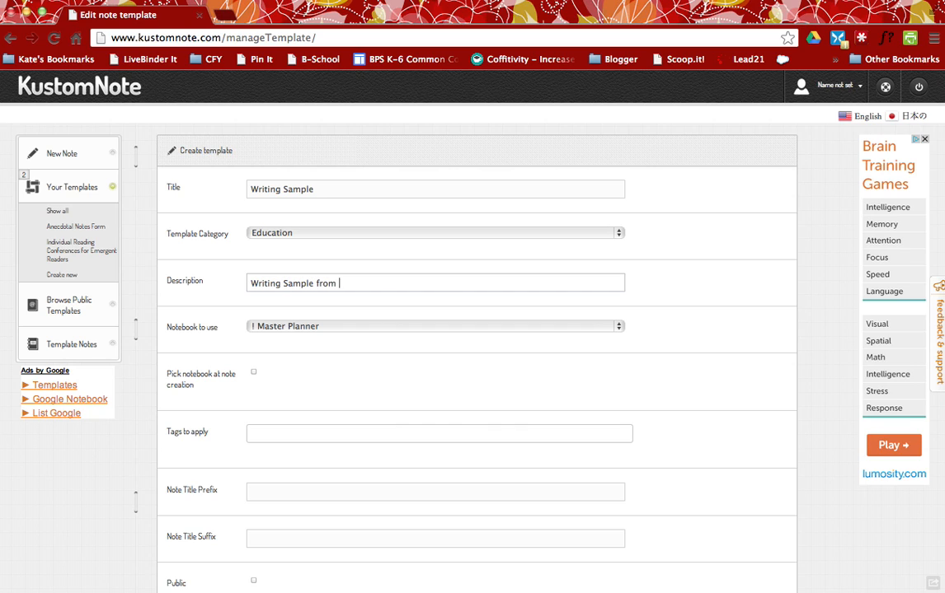
pyautogui.write('Students')
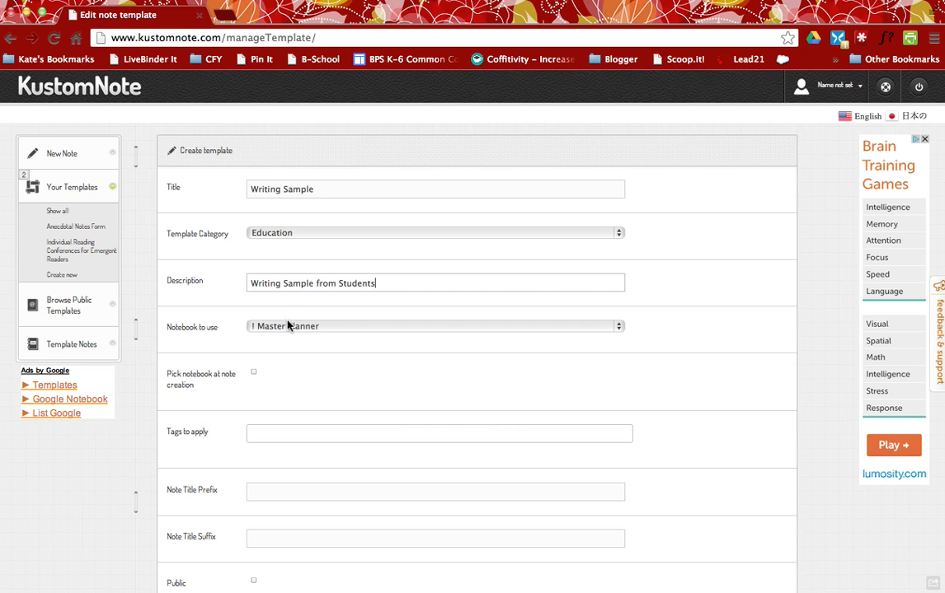
pyautogui.click(432, 326)
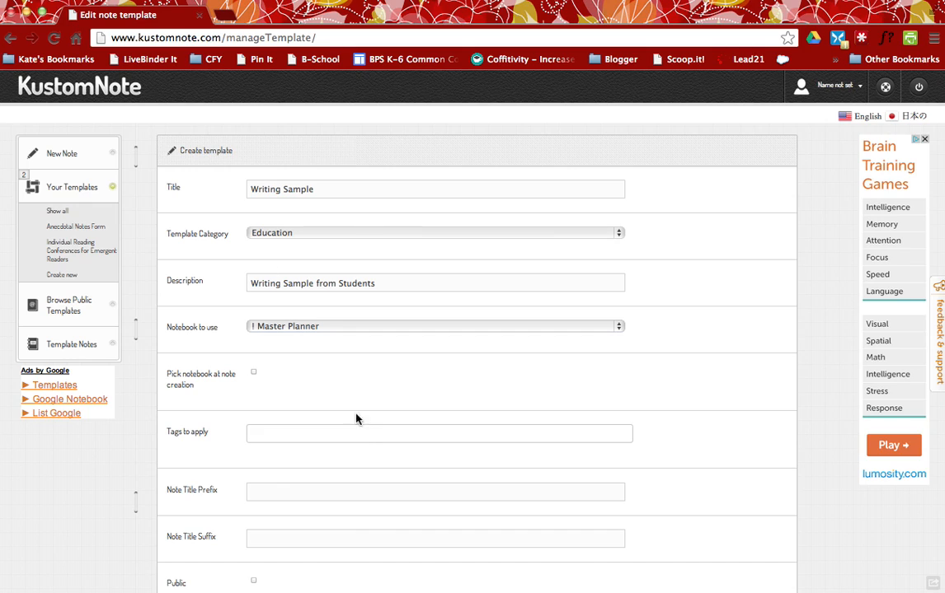
pyautogui.moveTo(406, 386)
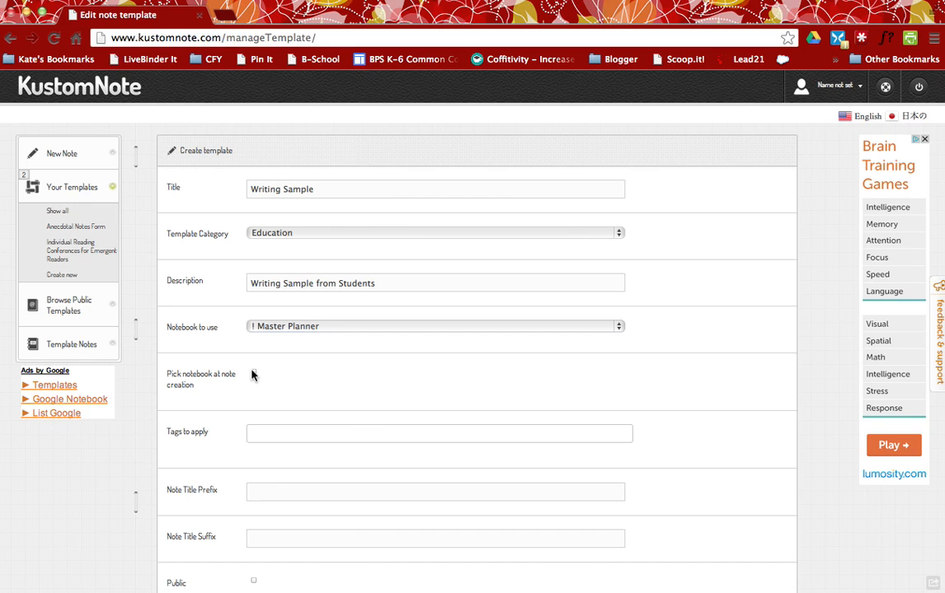
# Step: Pick the notebook at note creation and tag the template Writing Sample, Assessment, Documentation
pyautogui.click(254, 373)
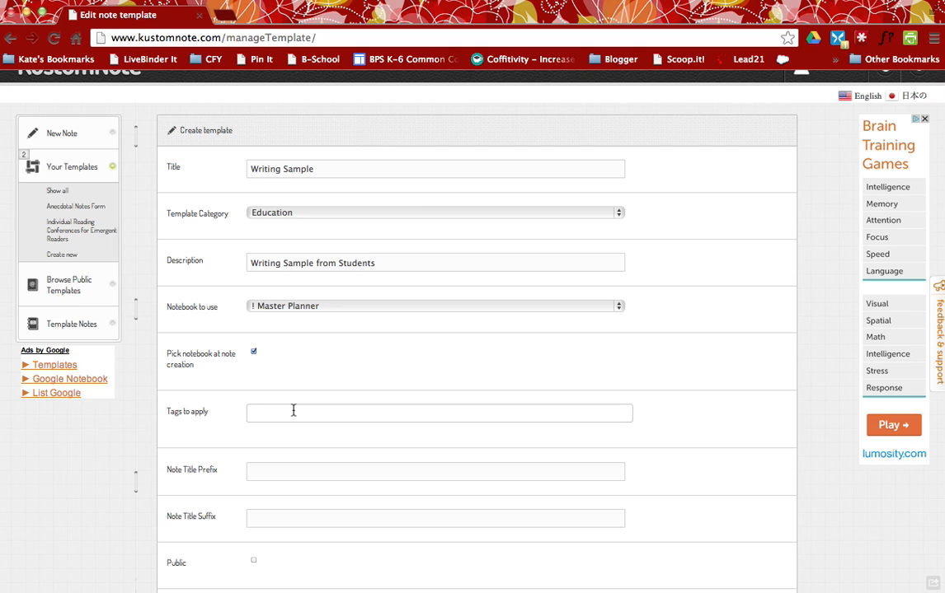
pyautogui.write('Writing Sample')
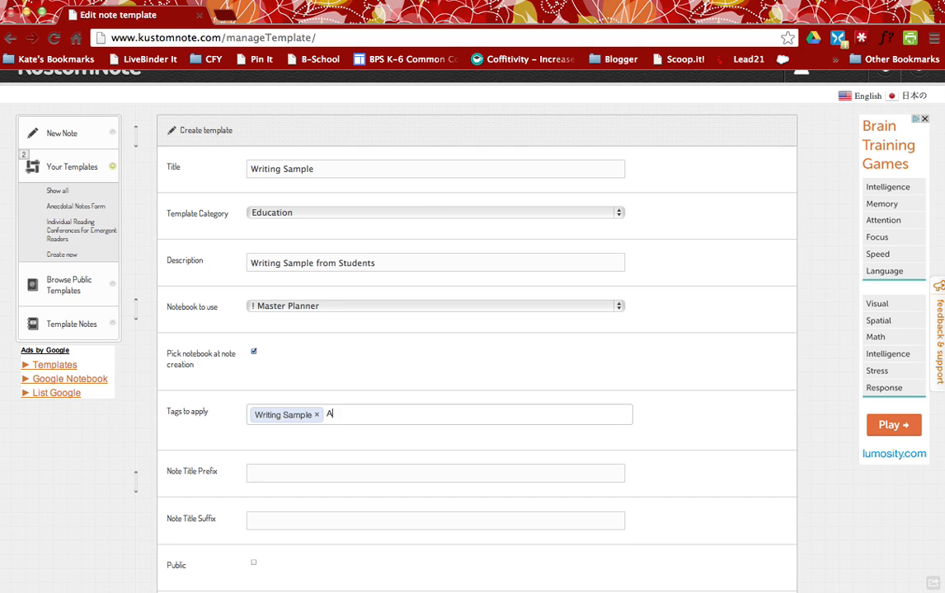
pyautogui.write('Assessment × Docu')
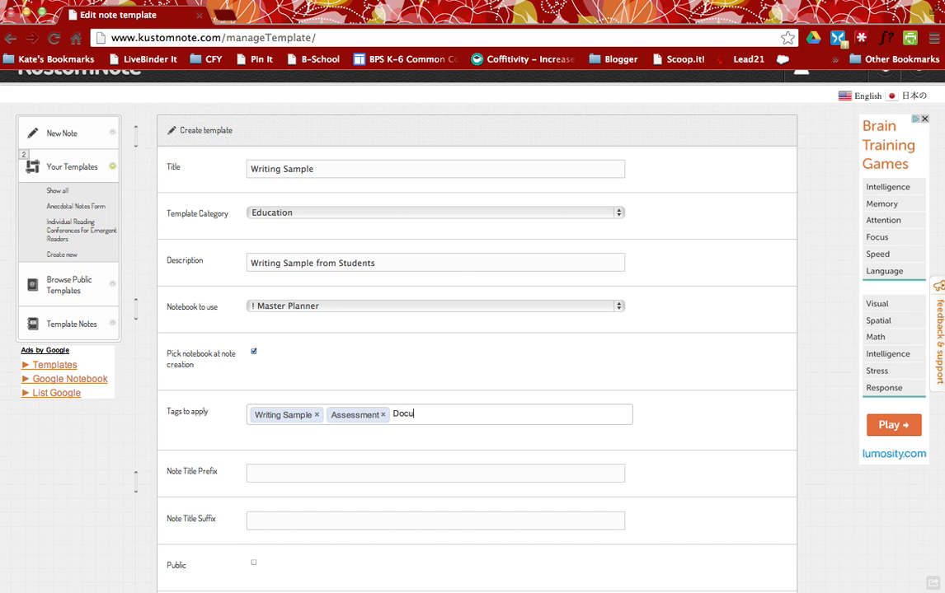
pyautogui.write('mentation ×')
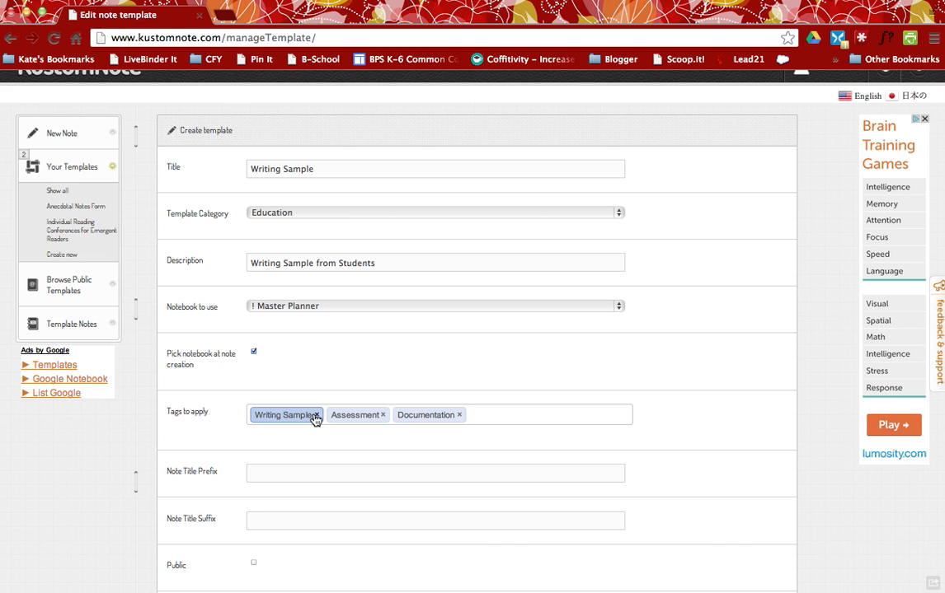
# Step: Set the note title prefix to 'Writing Samples'
pyautogui.scroll(-3)
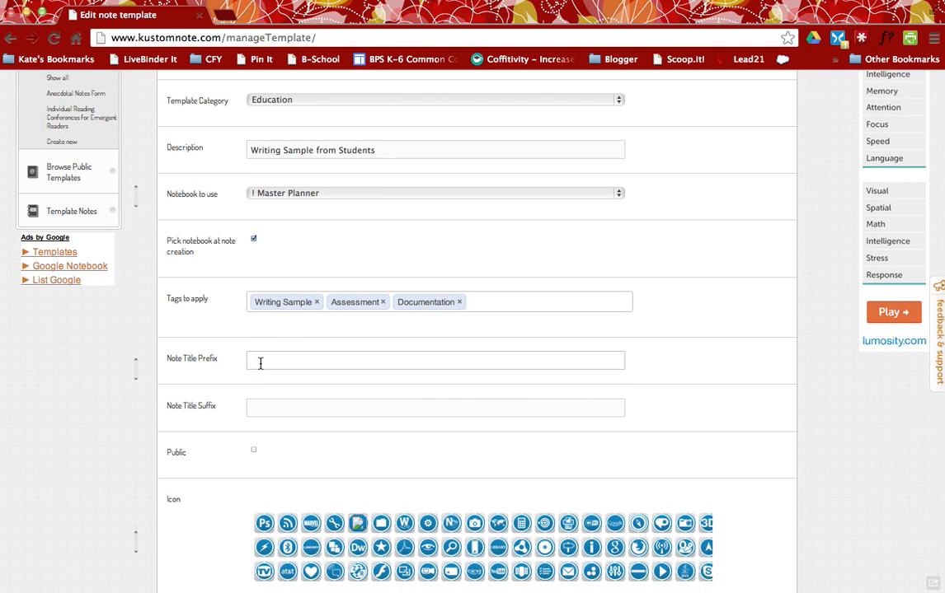
pyautogui.scroll(-3)
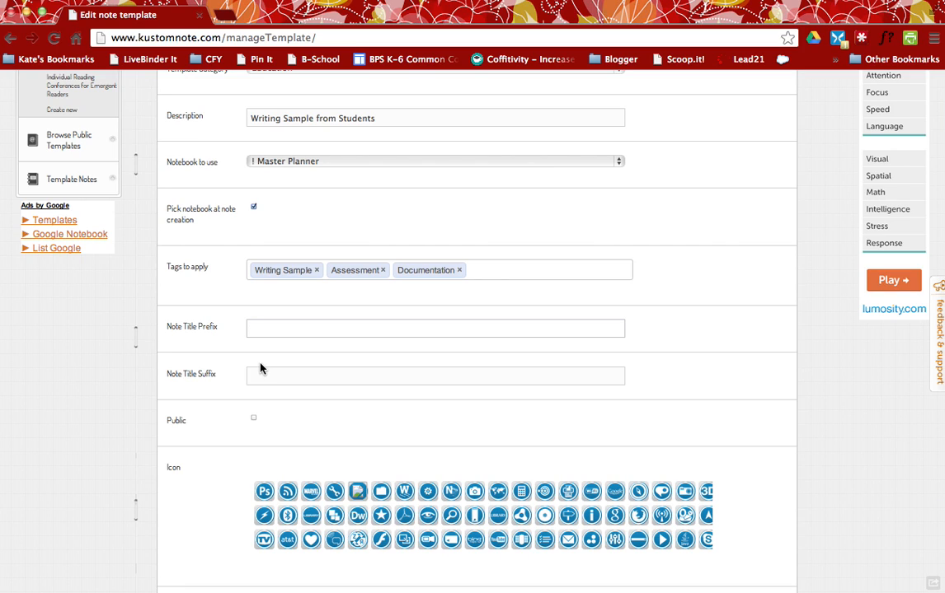
pyautogui.write('Writing Samples')
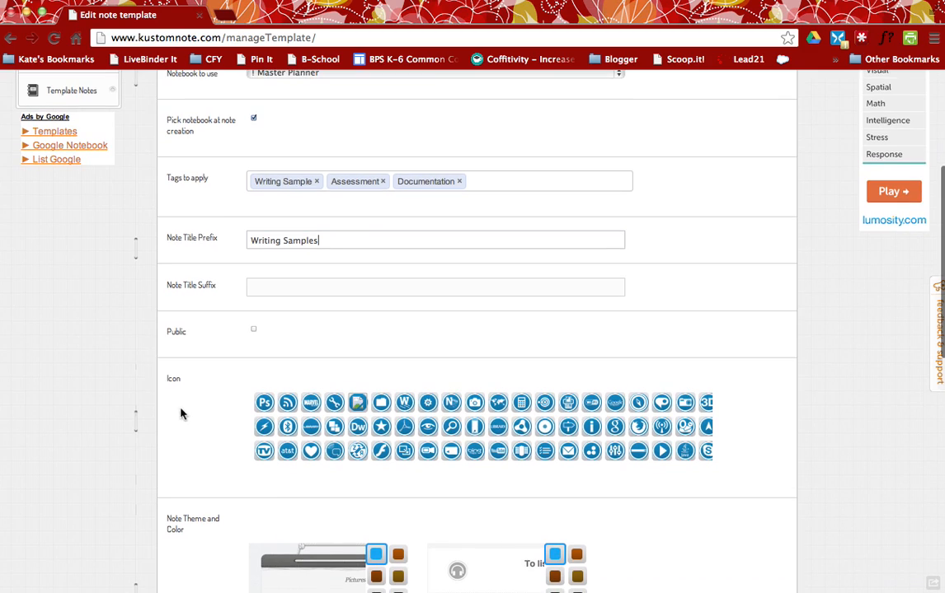
pyautogui.moveTo(349, 366)
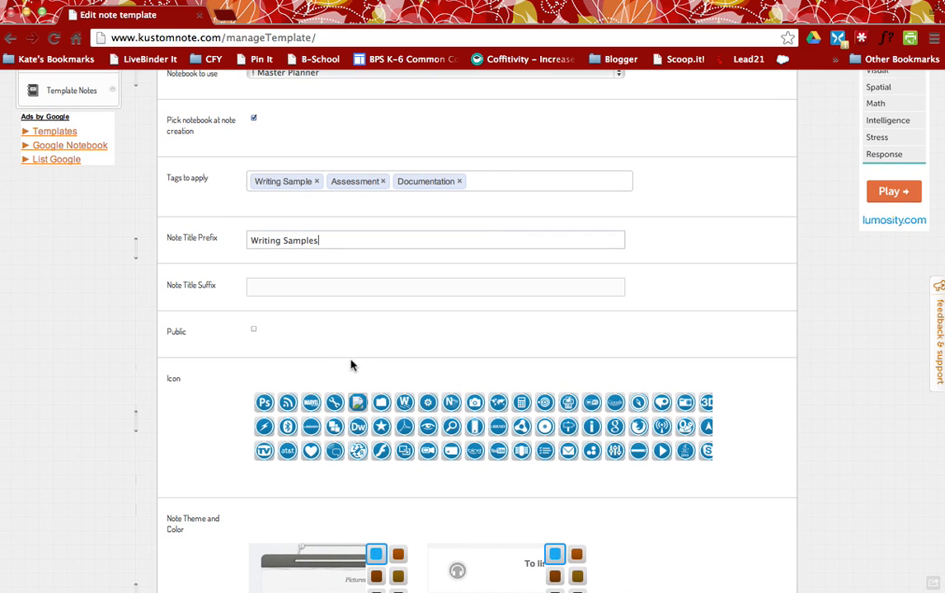
pyautogui.moveTo(574, 356)
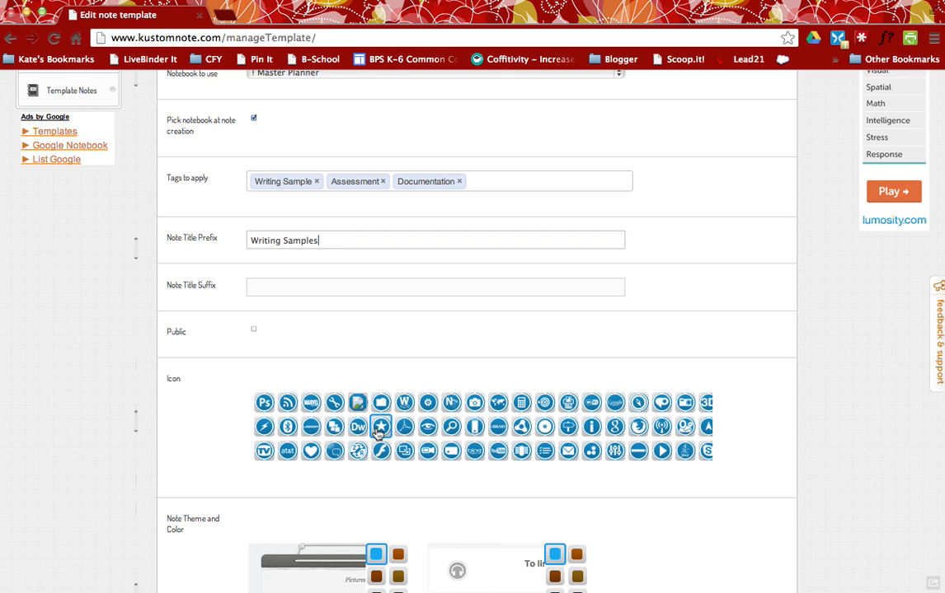
# Step: Choose the template icon and pick the dark blue swatch as the note theme colour
pyautogui.click(379, 425)
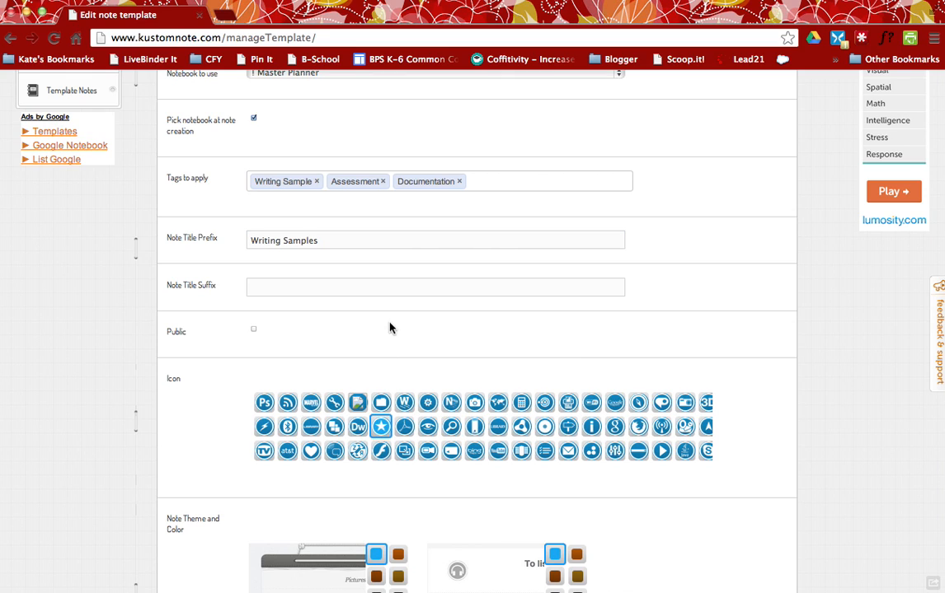
pyautogui.scroll(-3)
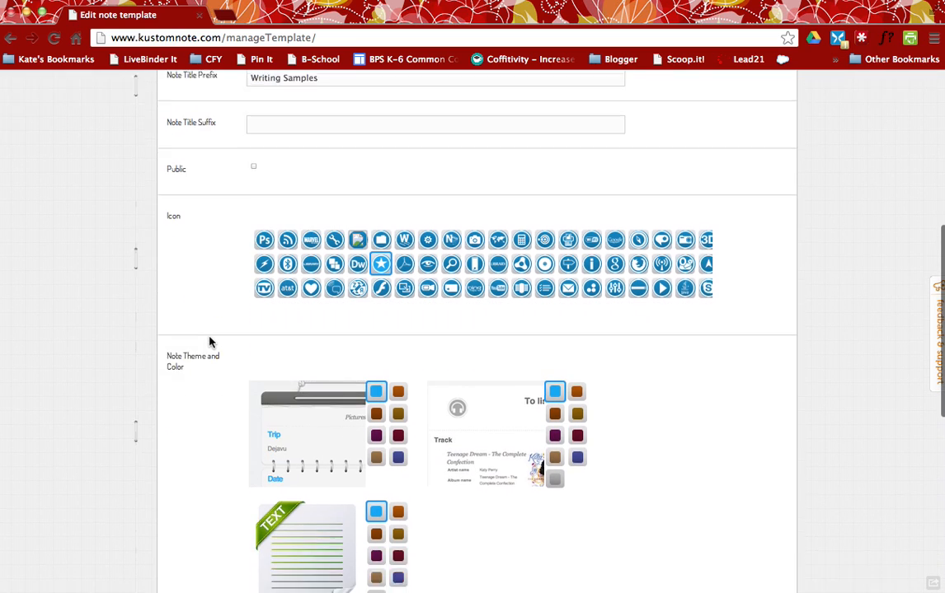
pyautogui.scroll(-3)
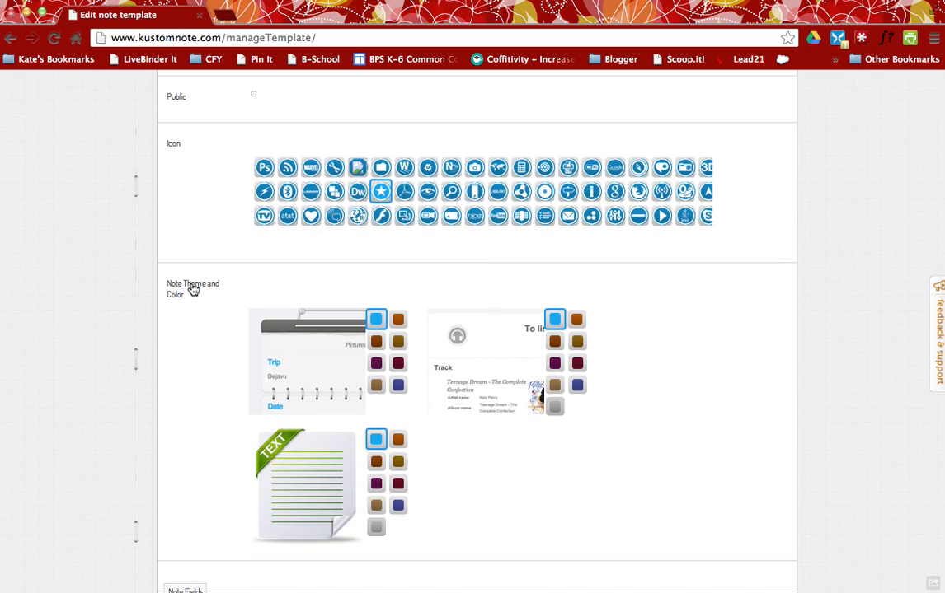
pyautogui.moveTo(336, 372)
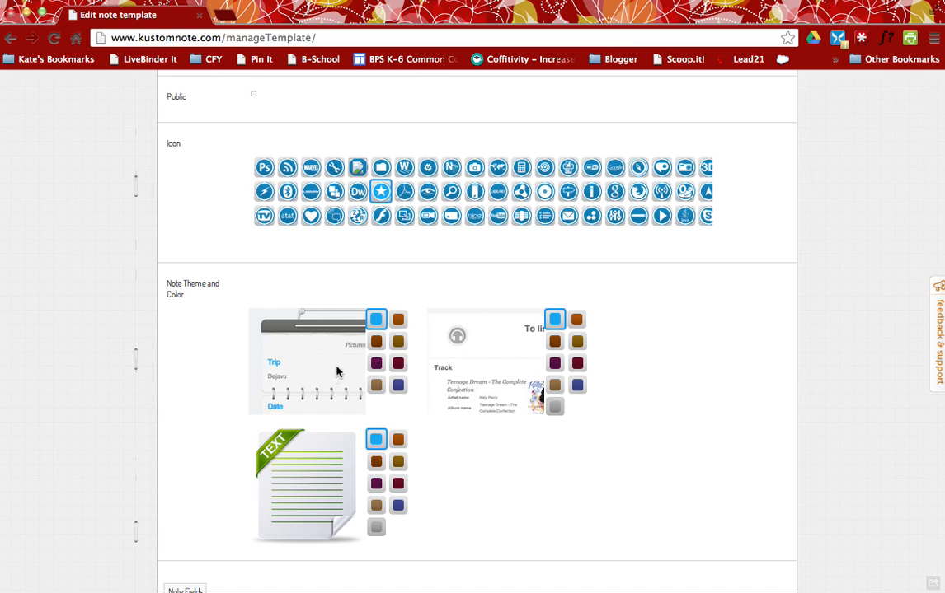
pyautogui.moveTo(397, 385)
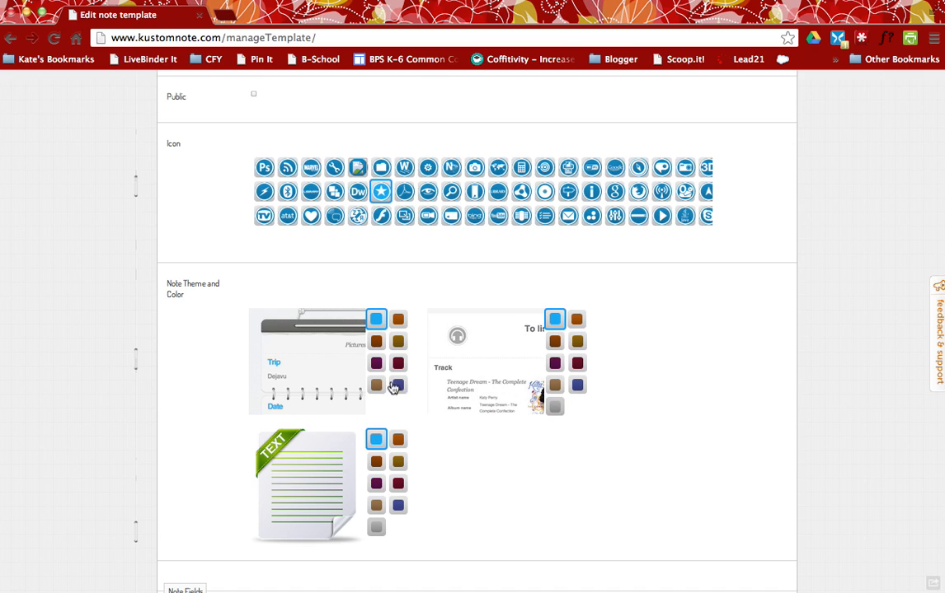
pyautogui.click(376, 363)
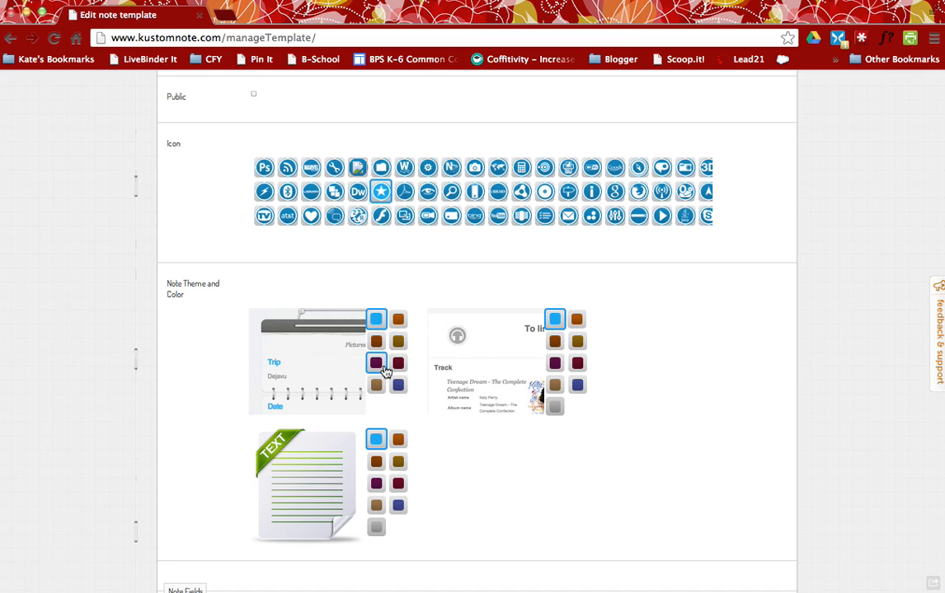
pyautogui.click(397, 384)
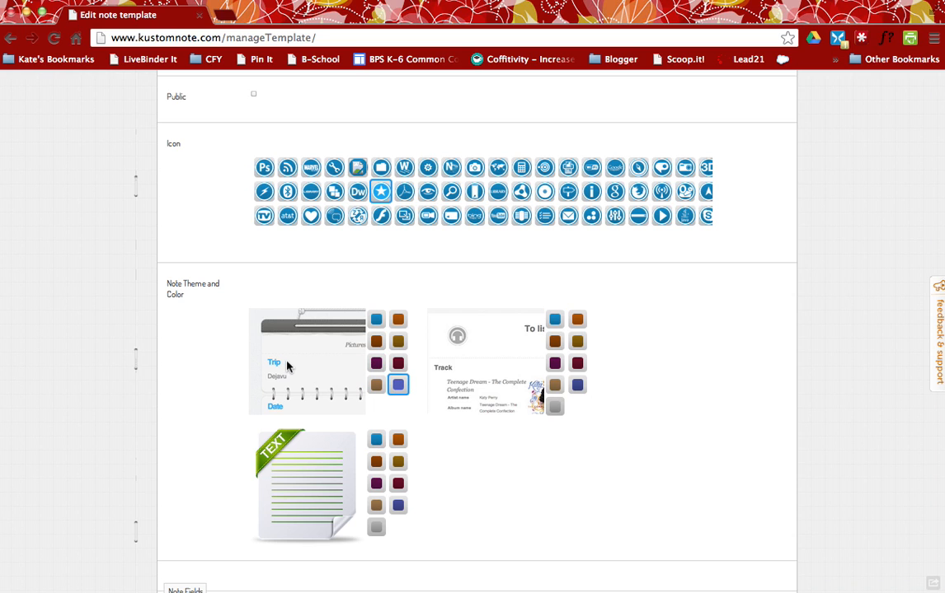
pyautogui.scroll(-3)
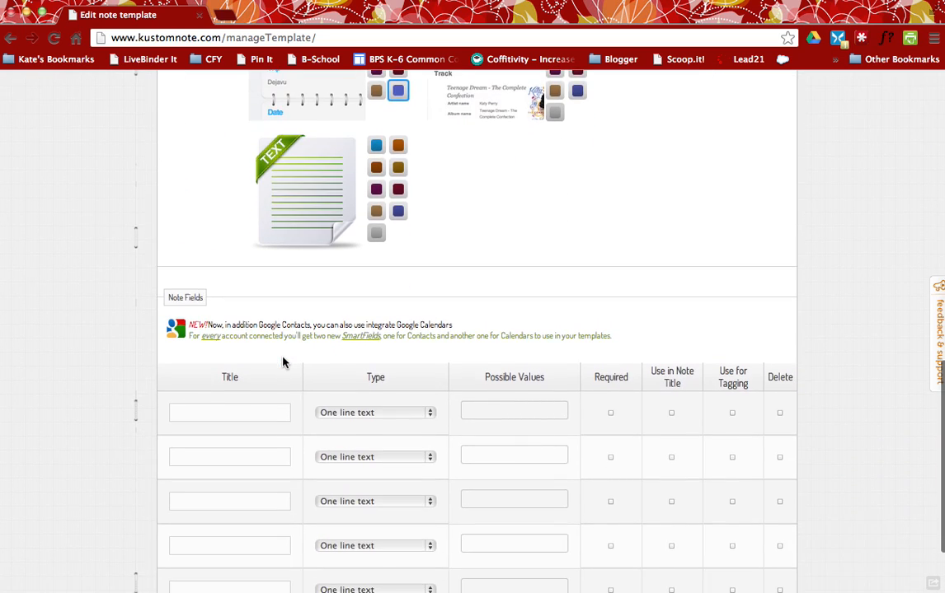
# Step: Name the first field Student Name and make it a multiple choice field
pyautogui.scroll(-3)
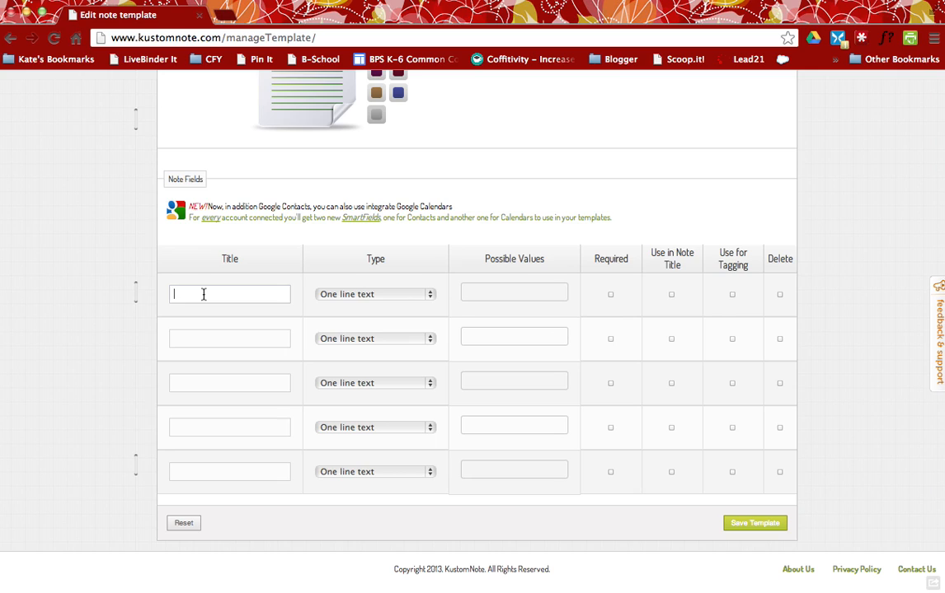
pyautogui.write('Wri')
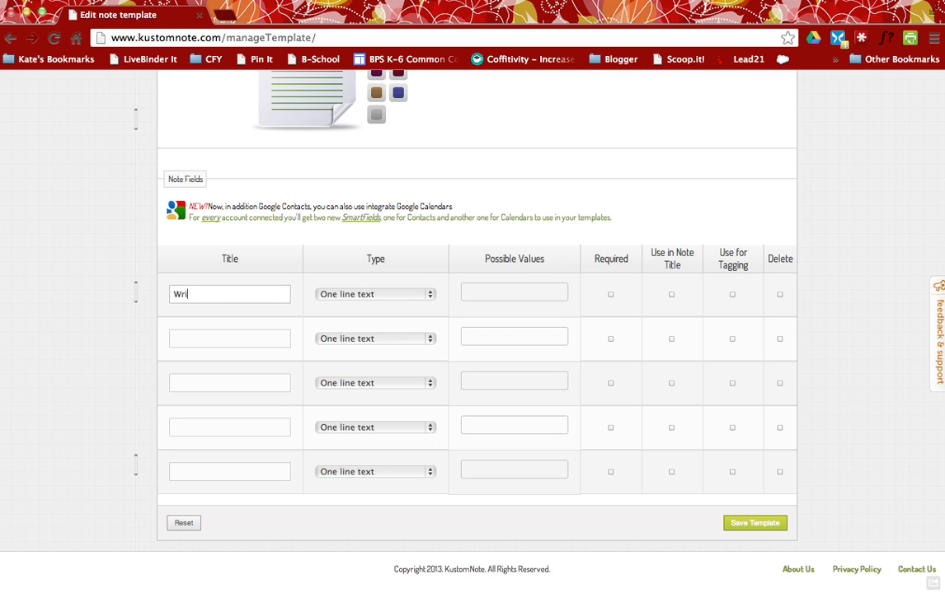
pyautogui.write('Student Name')
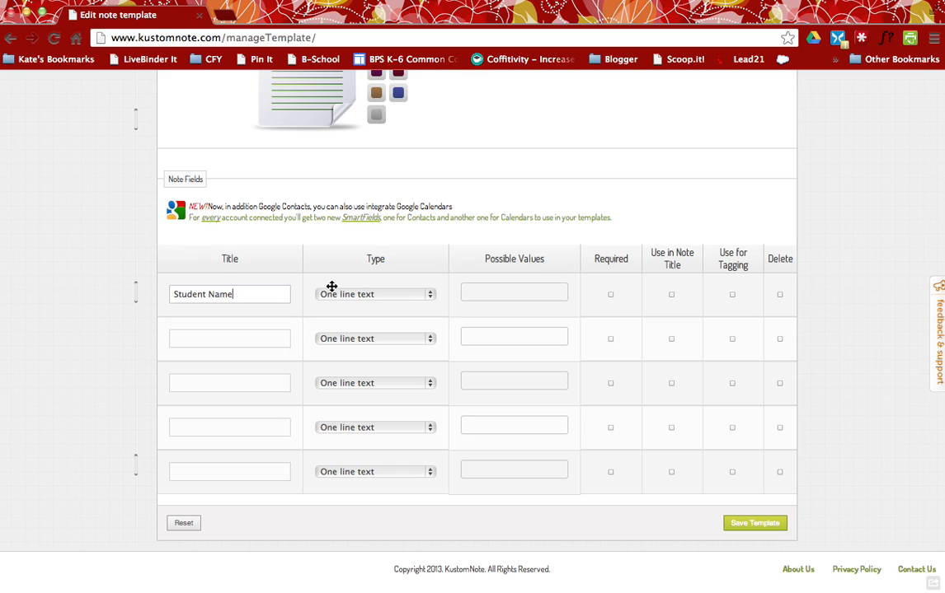
pyautogui.click(376, 293)
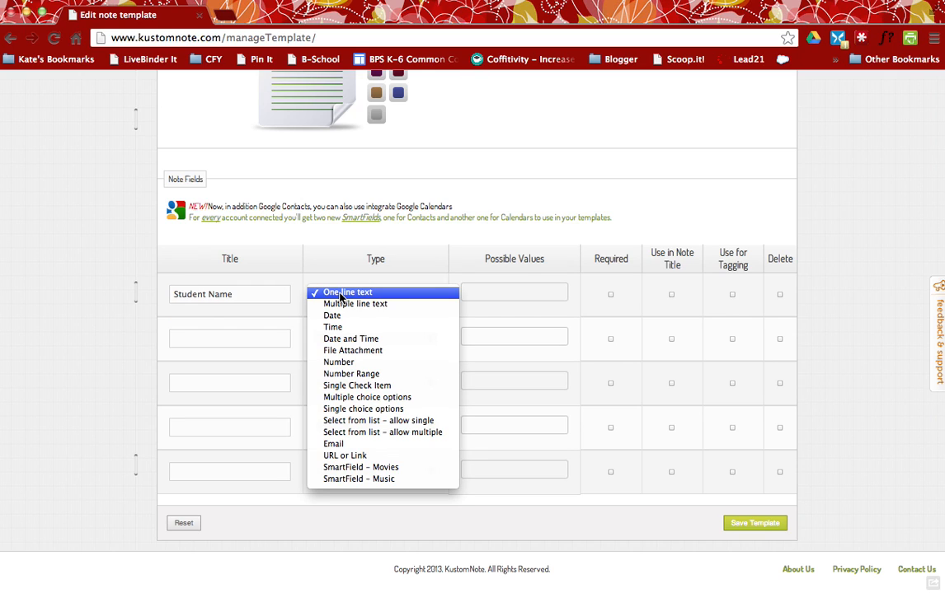
pyautogui.click(346, 292)
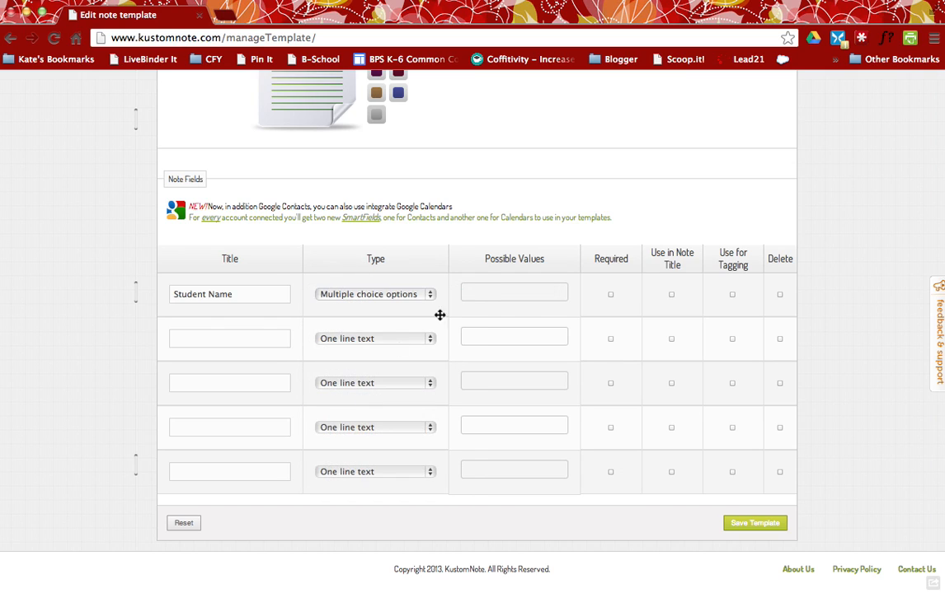
# Step: Enter the student choices Suzy, Sam, Kate and Jordan
pyautogui.click(514, 291)
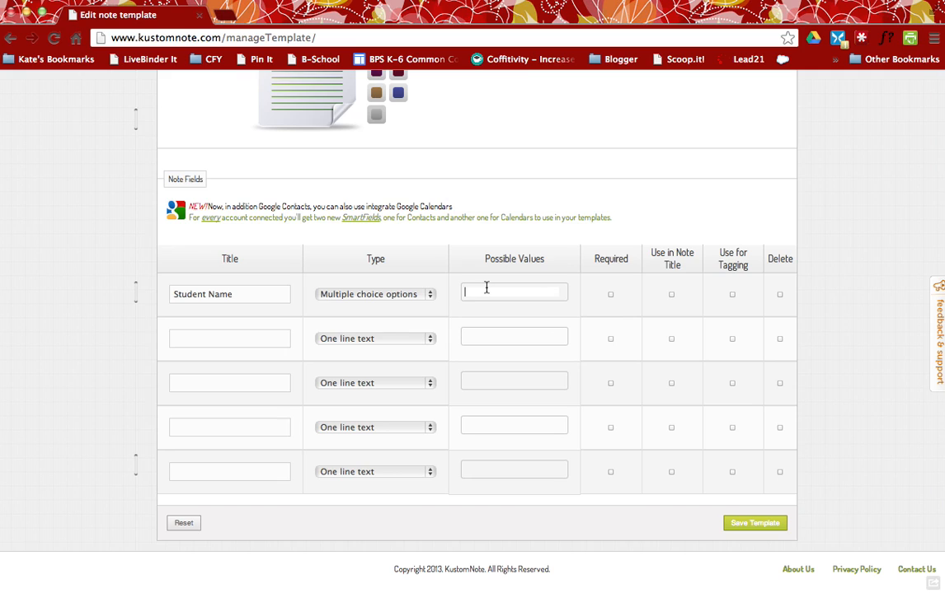
pyautogui.write('Suzy')
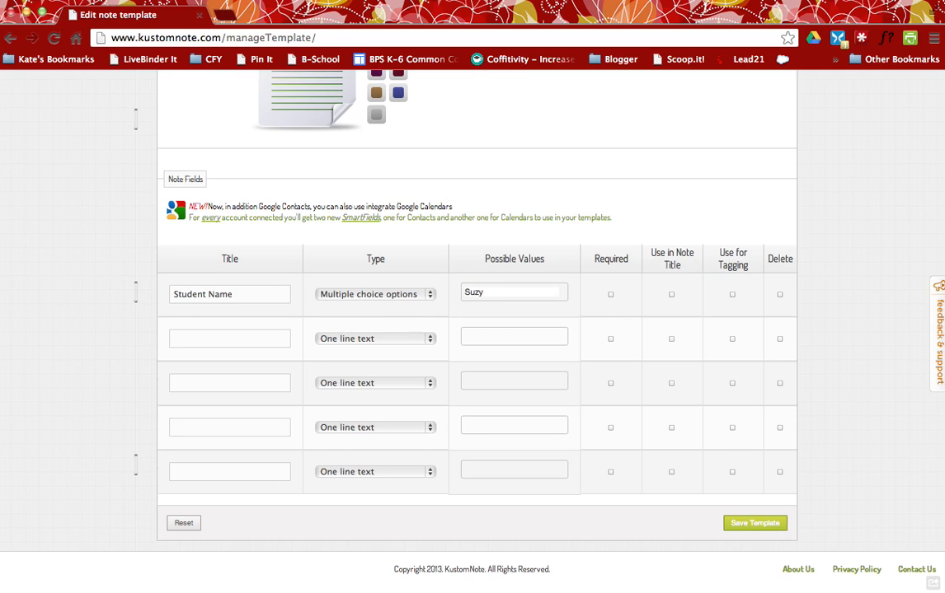
pyautogui.write('Sam Kate Jordan')
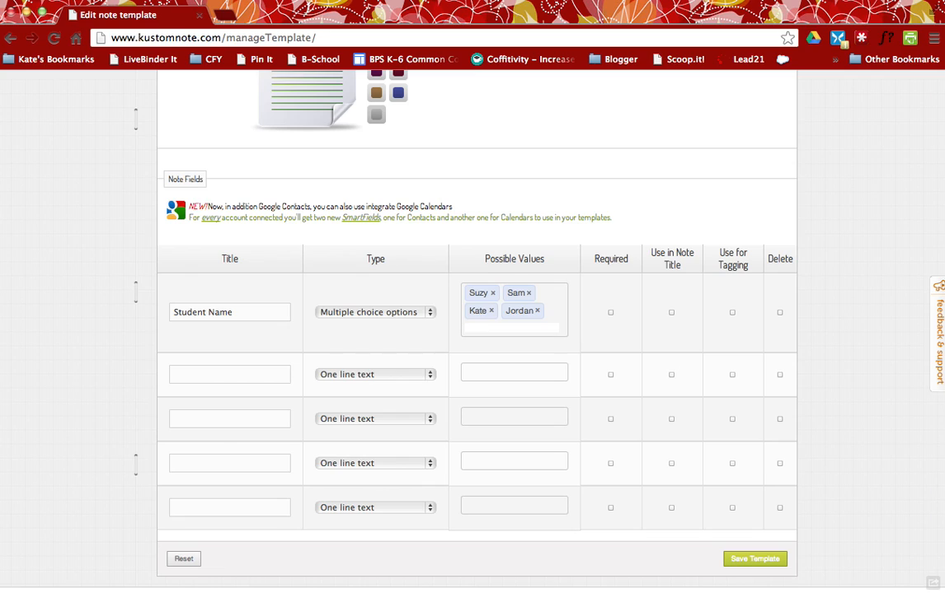
pyautogui.moveTo(597, 295)
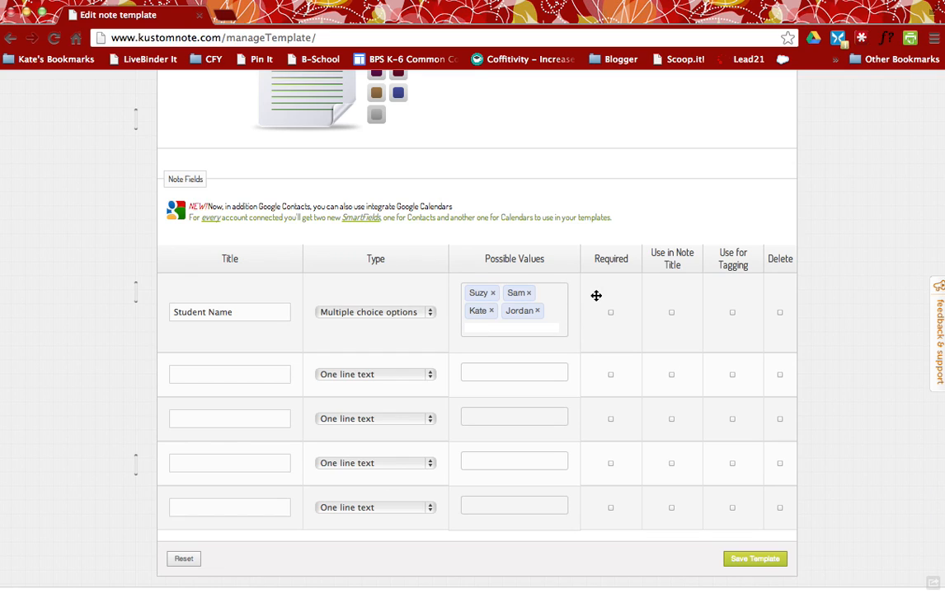
# Step: Make Student Name required and used in the note title and for tagging
pyautogui.click(610, 313)
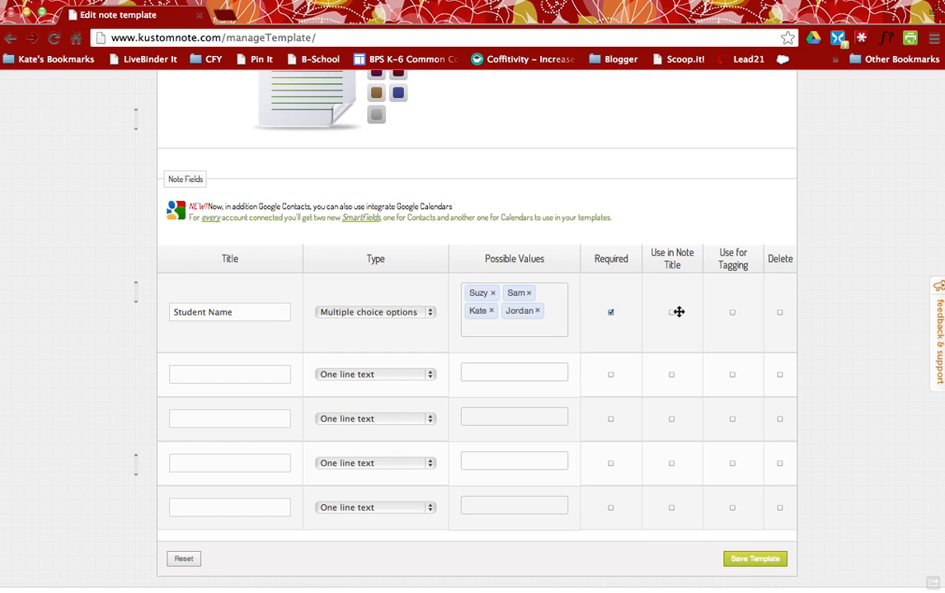
pyautogui.click(673, 311)
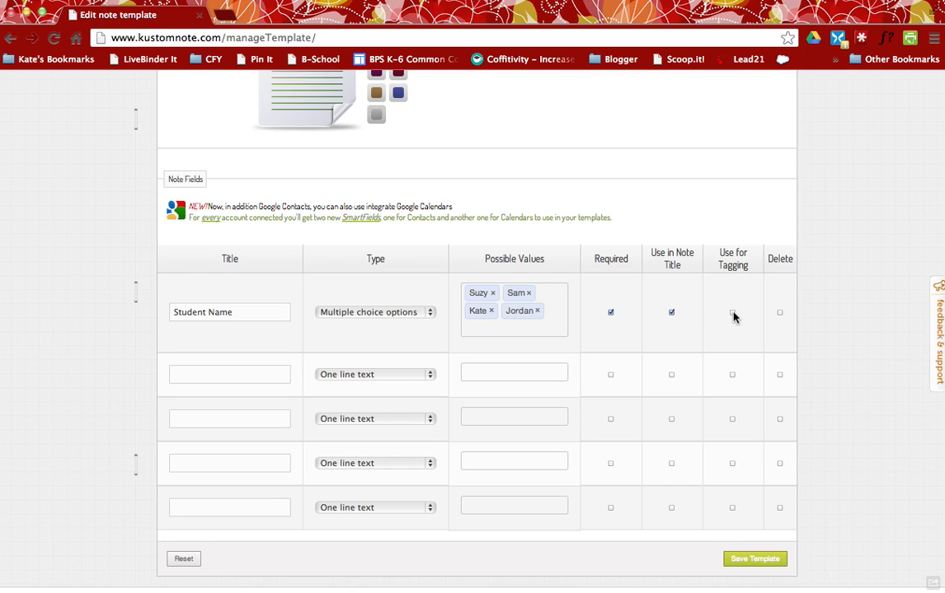
pyautogui.click(732, 314)
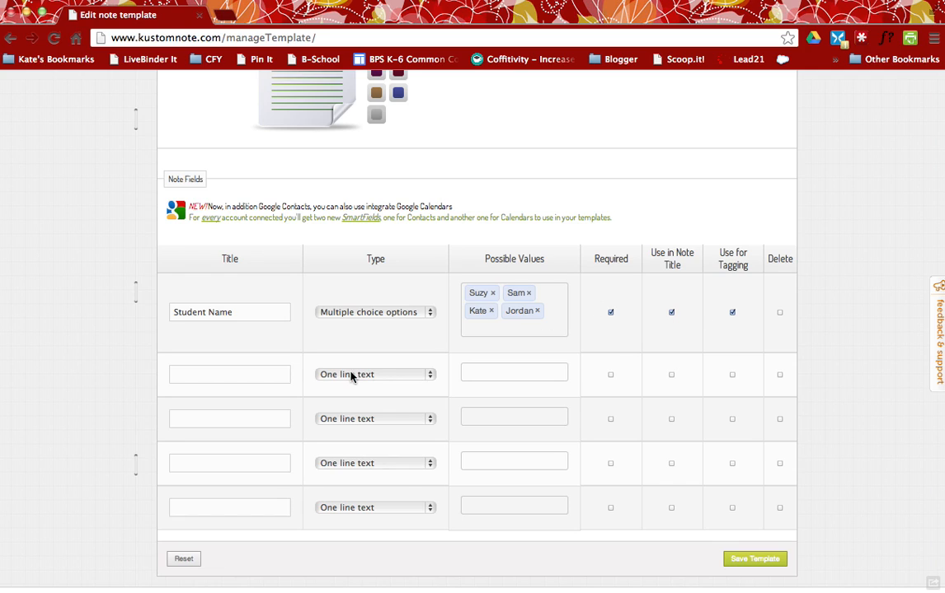
pyautogui.click(229, 374)
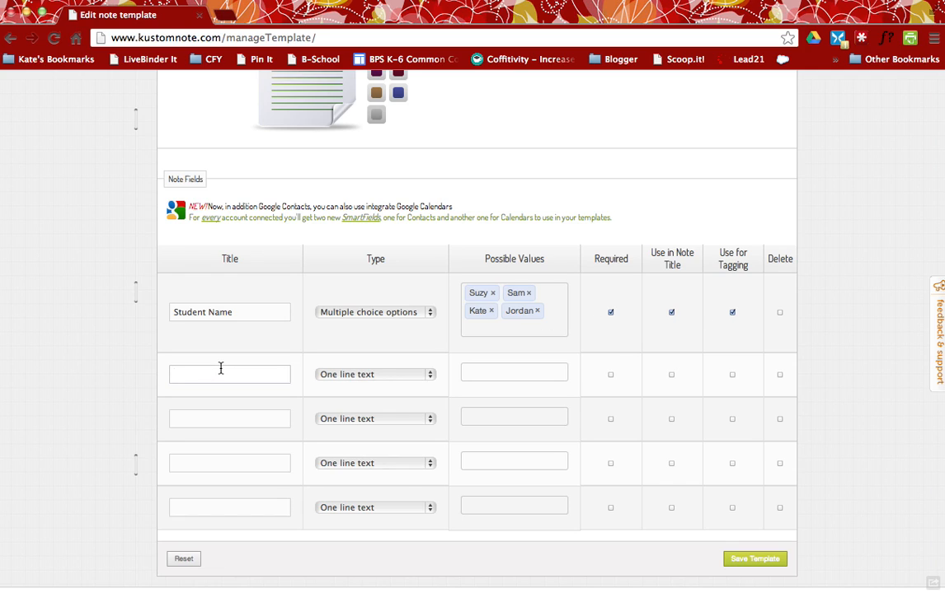
# Step: Name the second field Type of Writing, multiple choice with Informational, Narrative, Persuasive
pyautogui.write('Type of W')
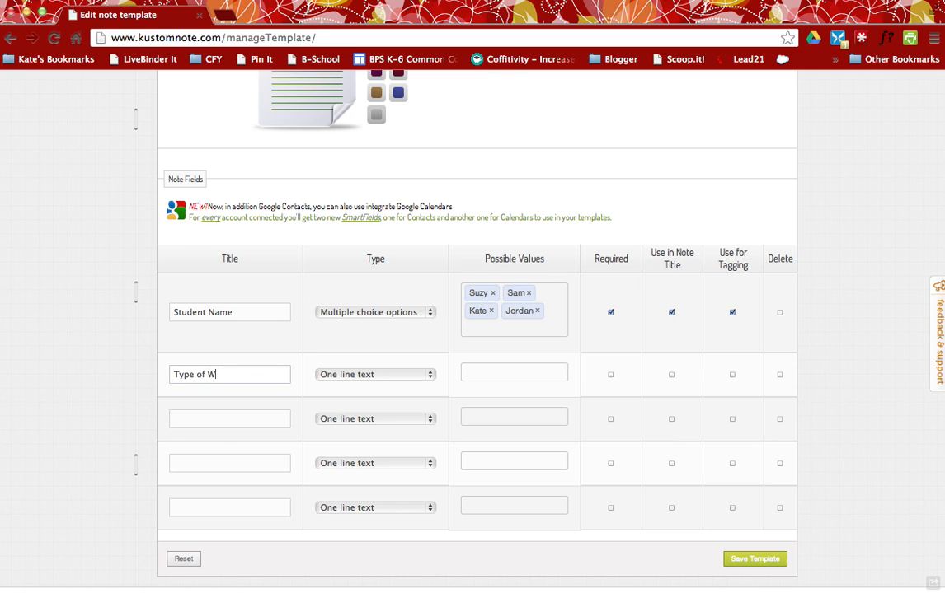
pyautogui.click(374, 374)
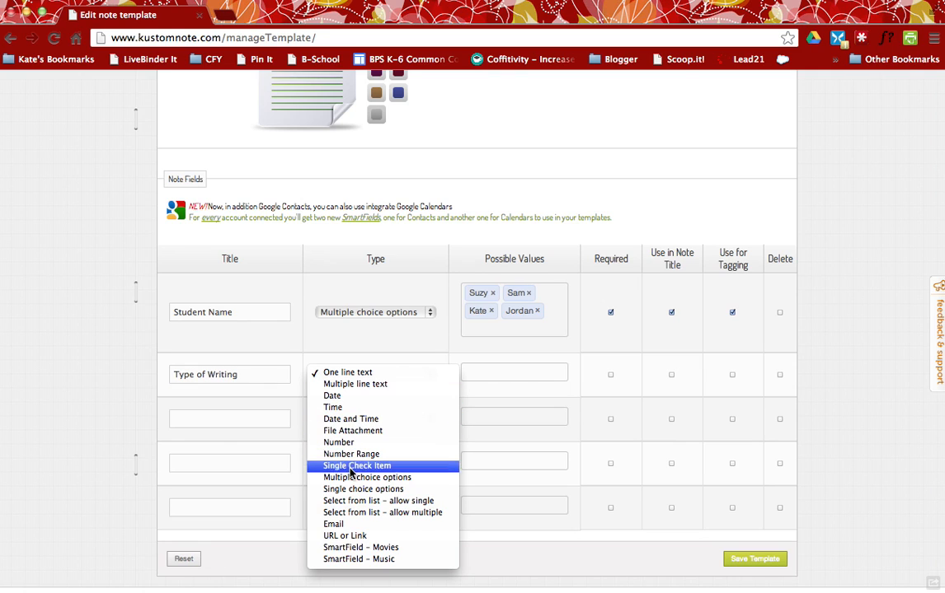
pyautogui.click(368, 478)
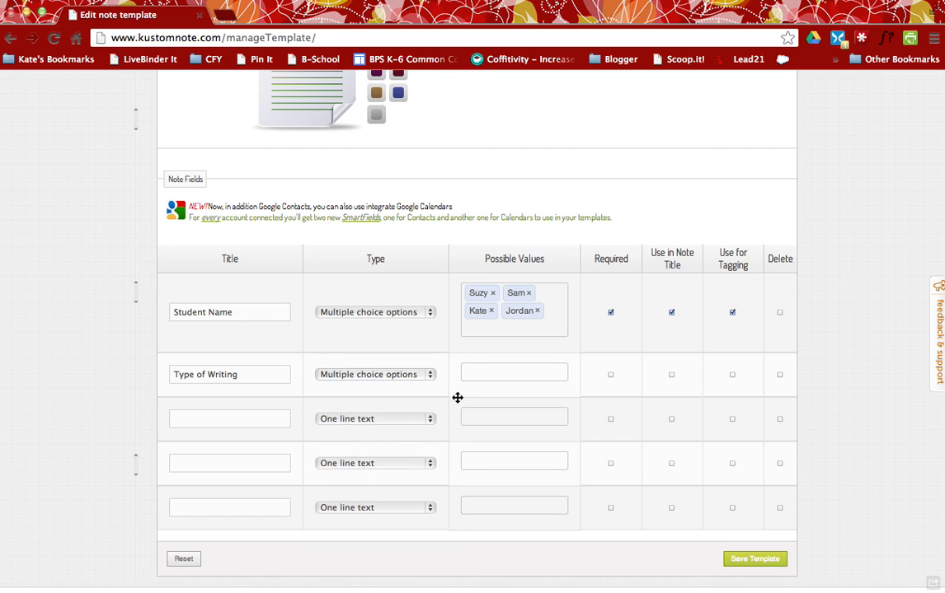
pyautogui.click(514, 372)
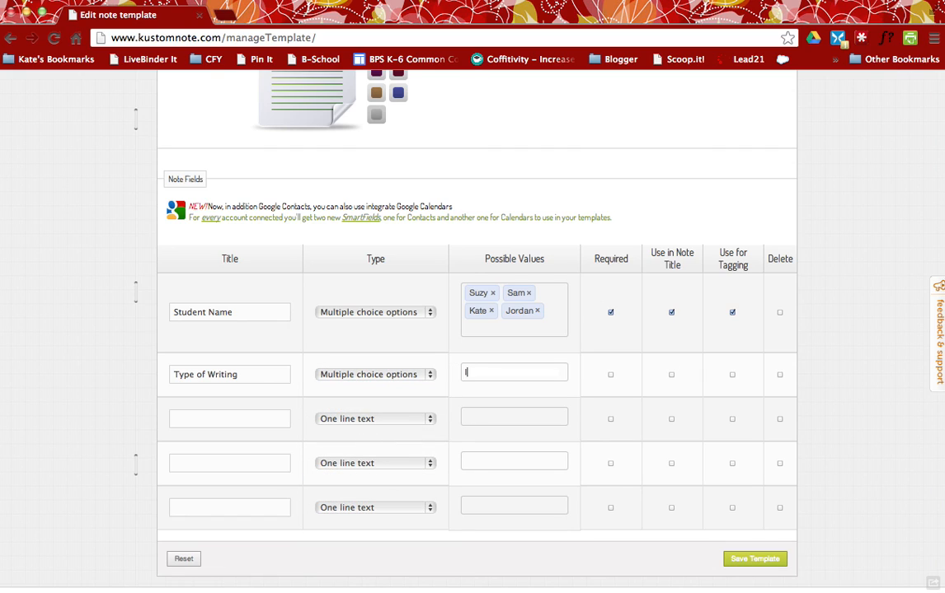
pyautogui.write('Informatin')
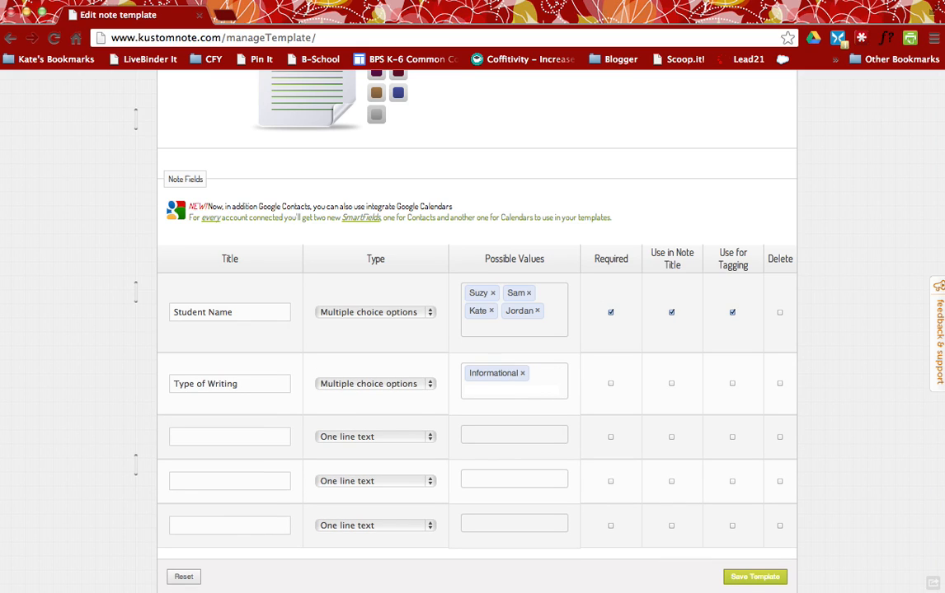
pyautogui.write('Narrative Persuasive')
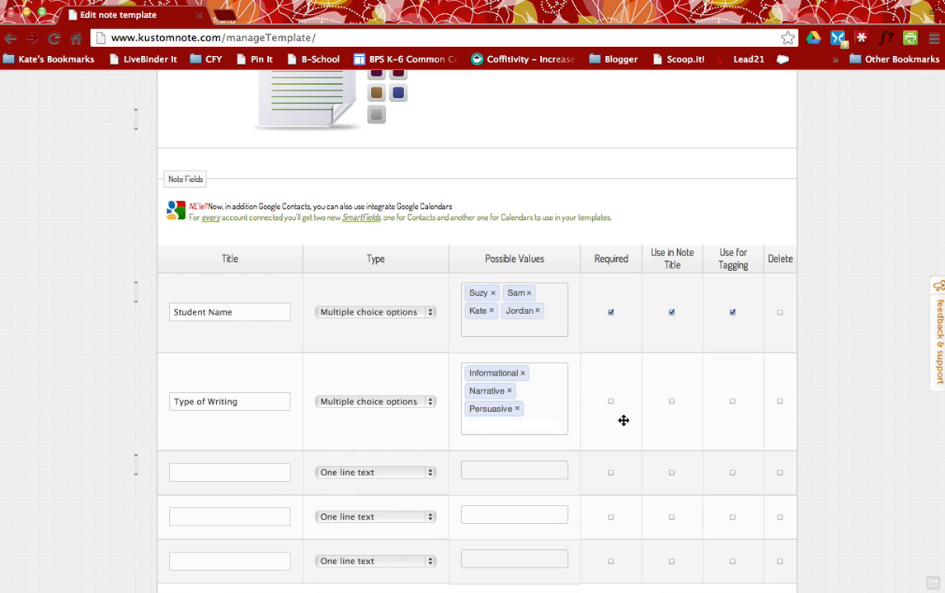
# Step: Make Type of Writing required and used in the note title and for tagging
pyautogui.click(610, 402)
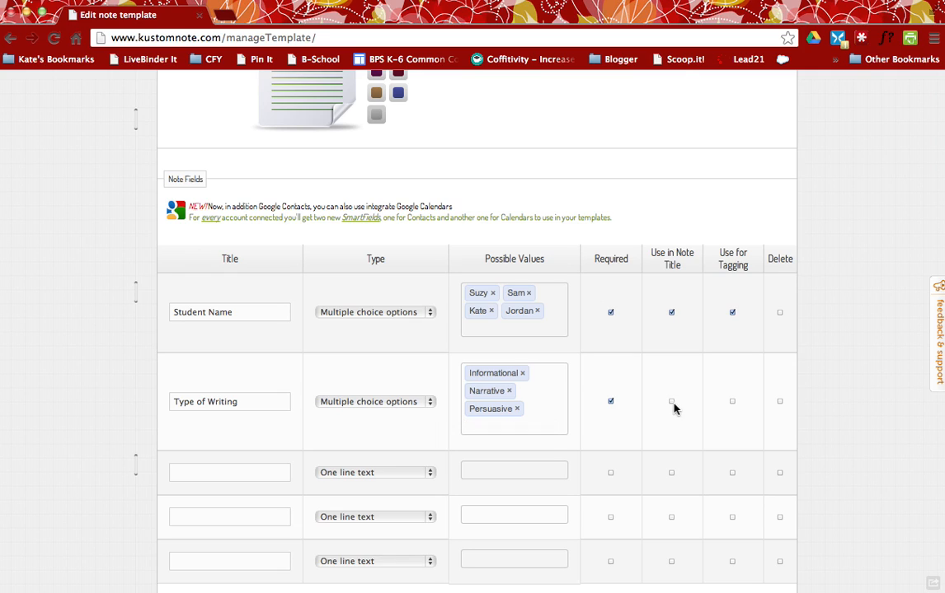
pyautogui.click(671, 402)
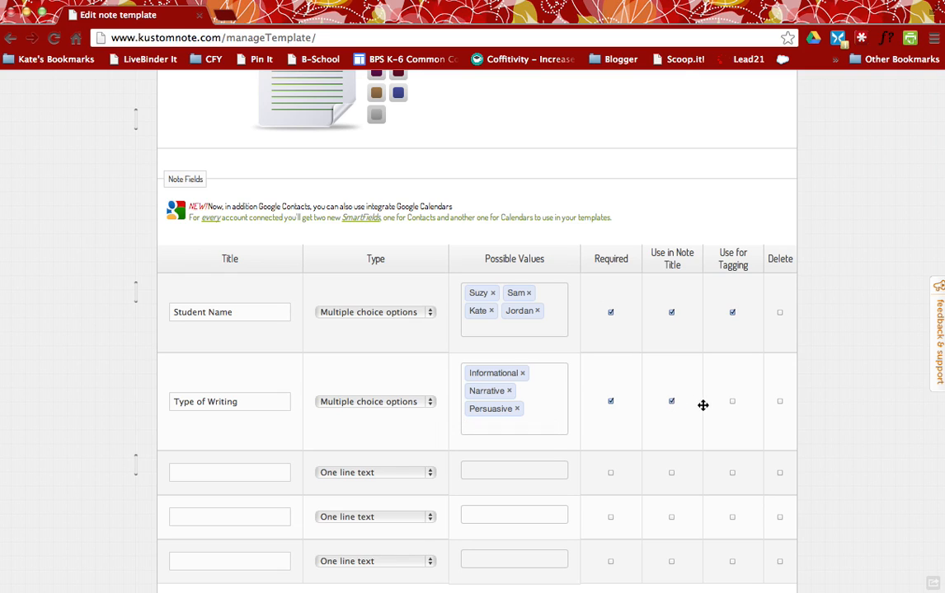
pyautogui.click(732, 403)
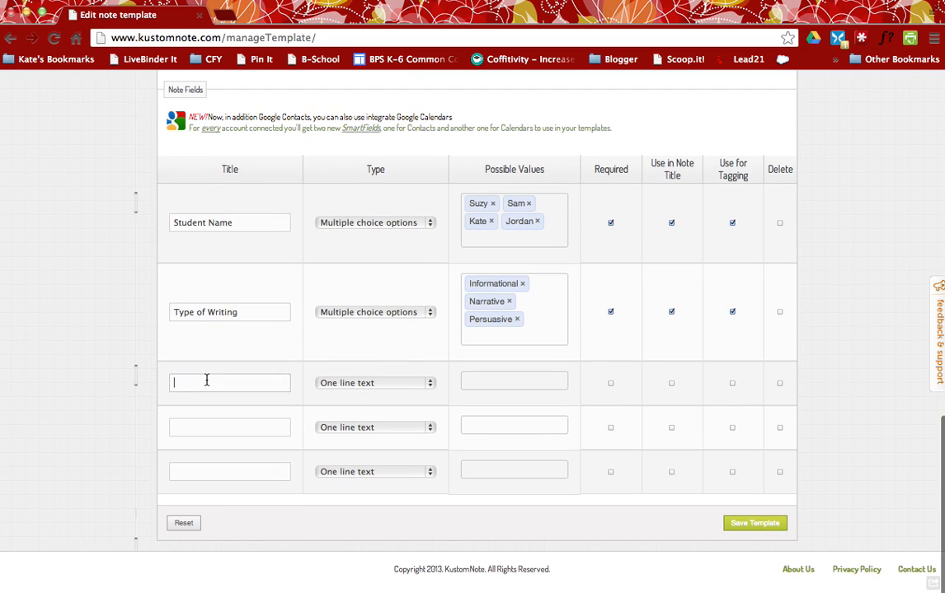
# Step: Add a third field Rubric Score as a required Number field
pyautogui.write('Rubric Score')
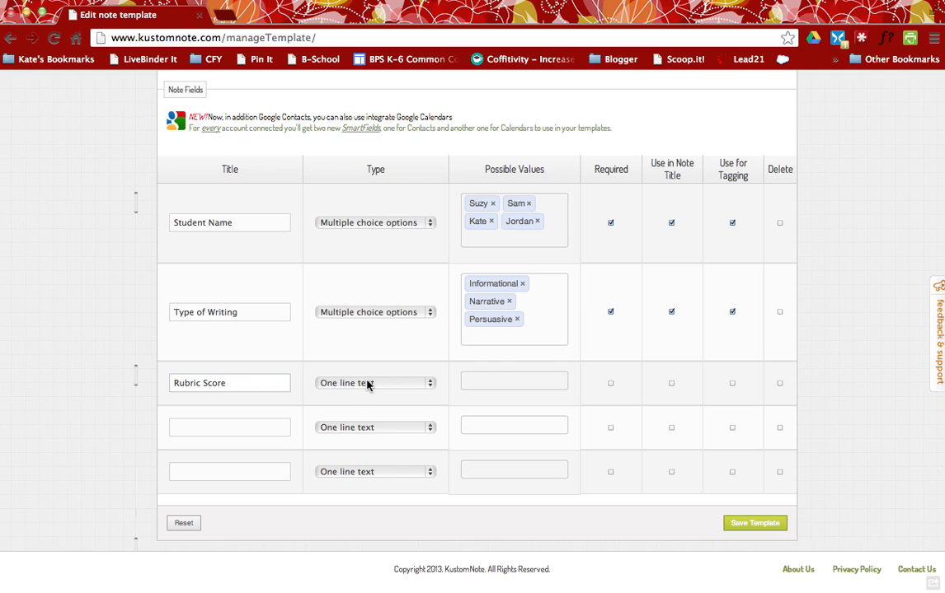
pyautogui.click(374, 382)
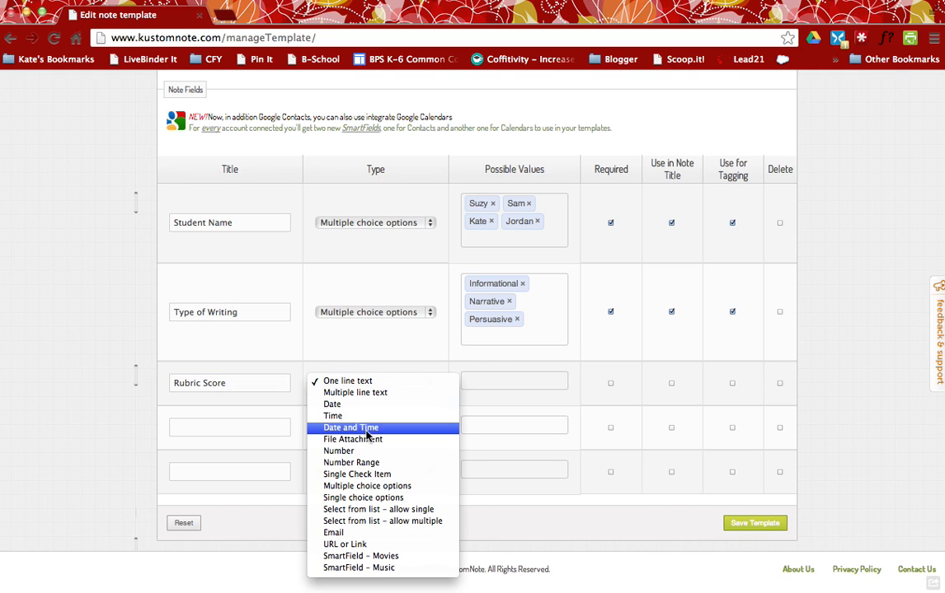
pyautogui.click(338, 452)
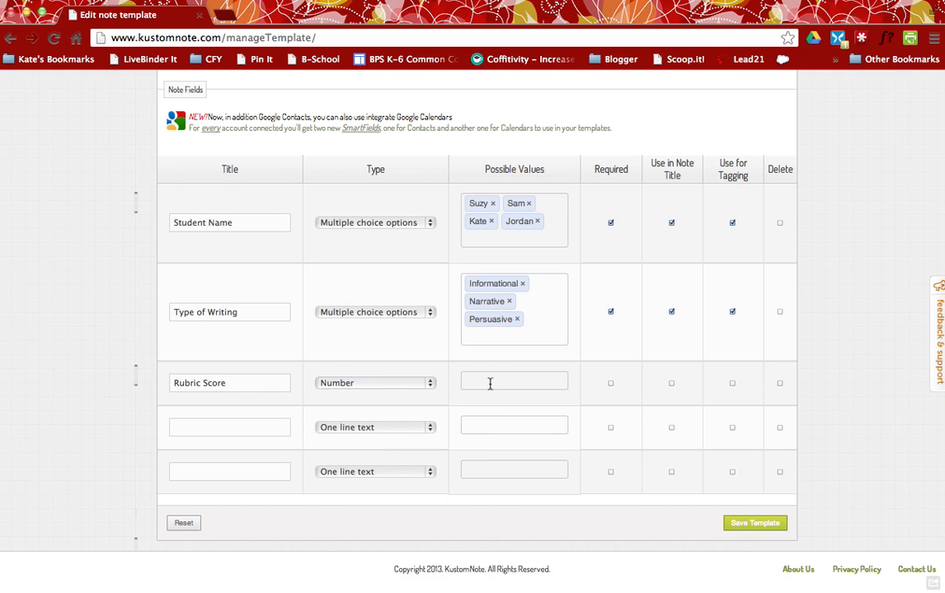
pyautogui.click(610, 382)
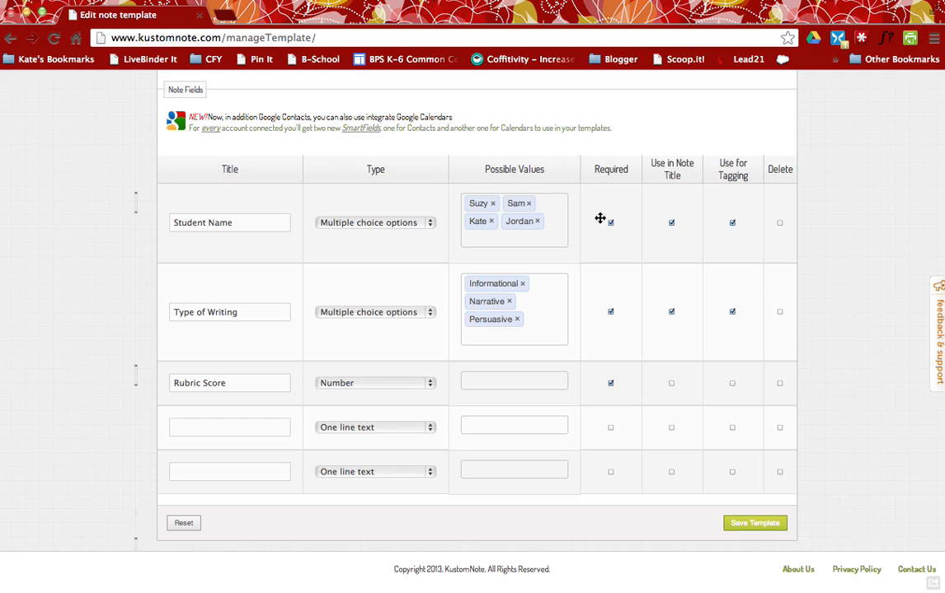
pyautogui.click(229, 426)
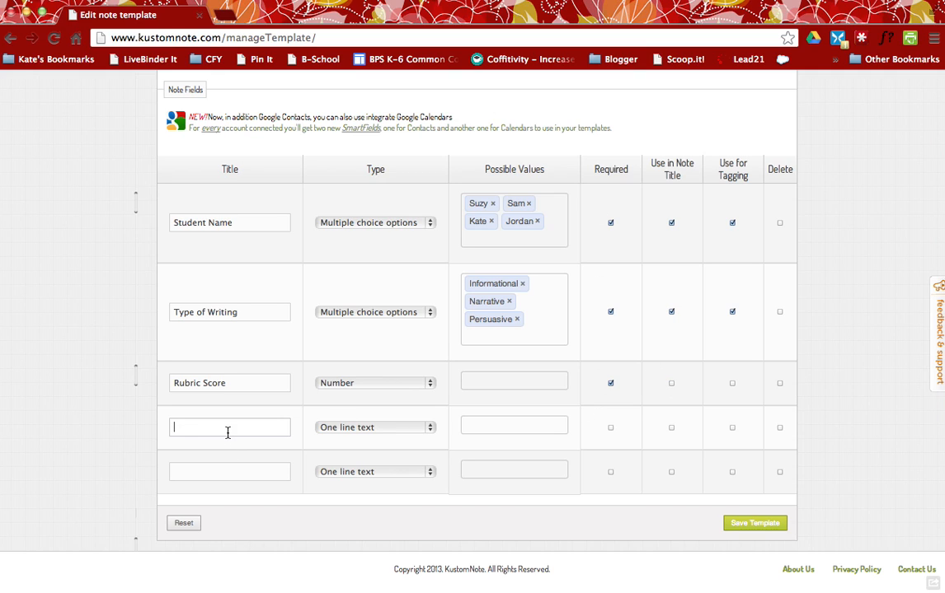
# Step: Add a Notes field of multiple-line text and a Date field of date type
pyautogui.write('Notes')
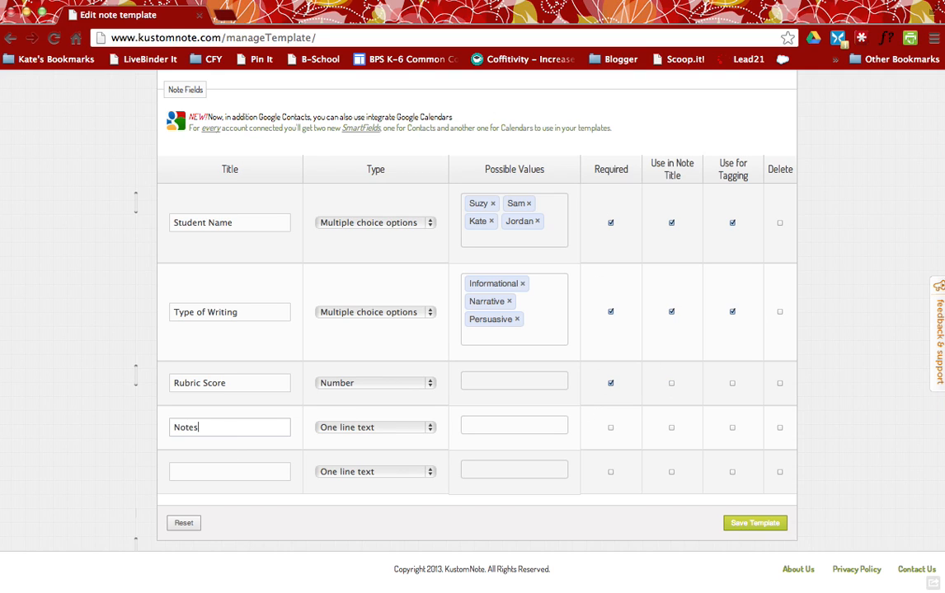
pyautogui.click(374, 427)
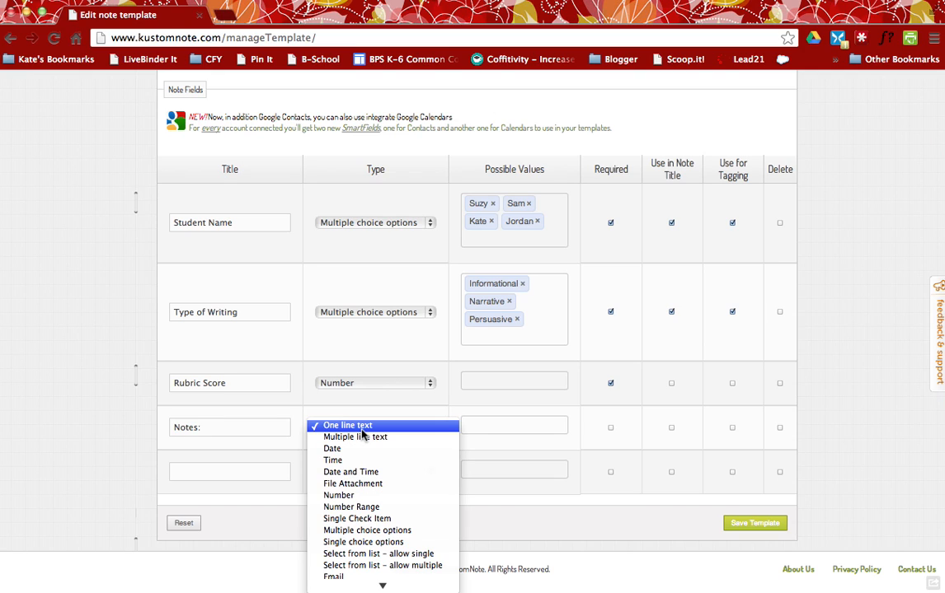
pyautogui.moveTo(381, 437)
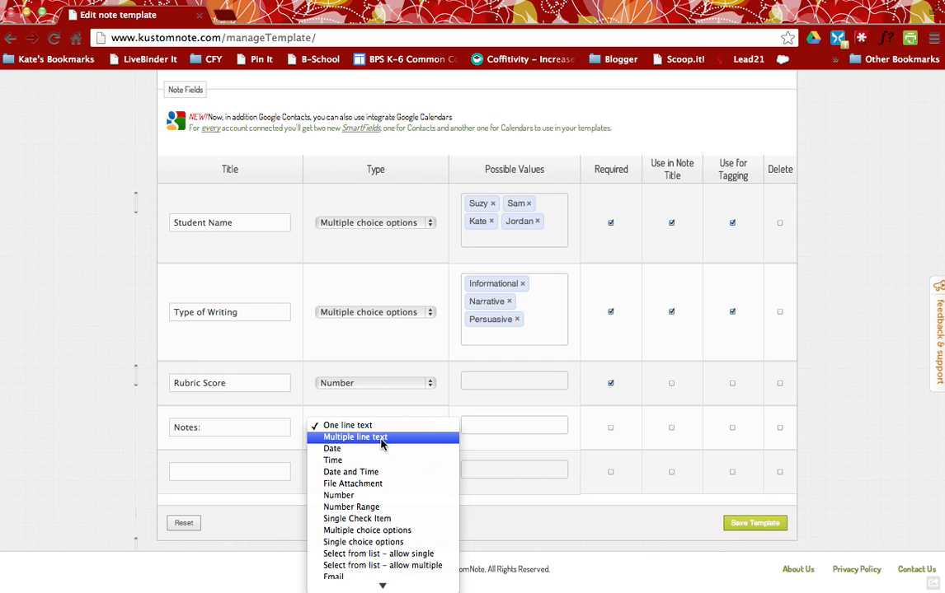
pyautogui.click(356, 437)
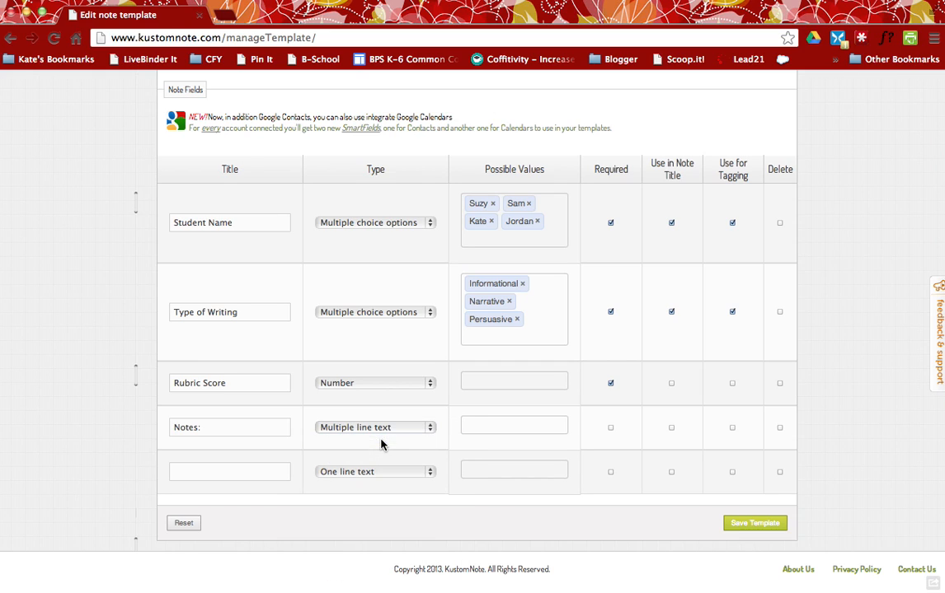
pyautogui.moveTo(611, 432)
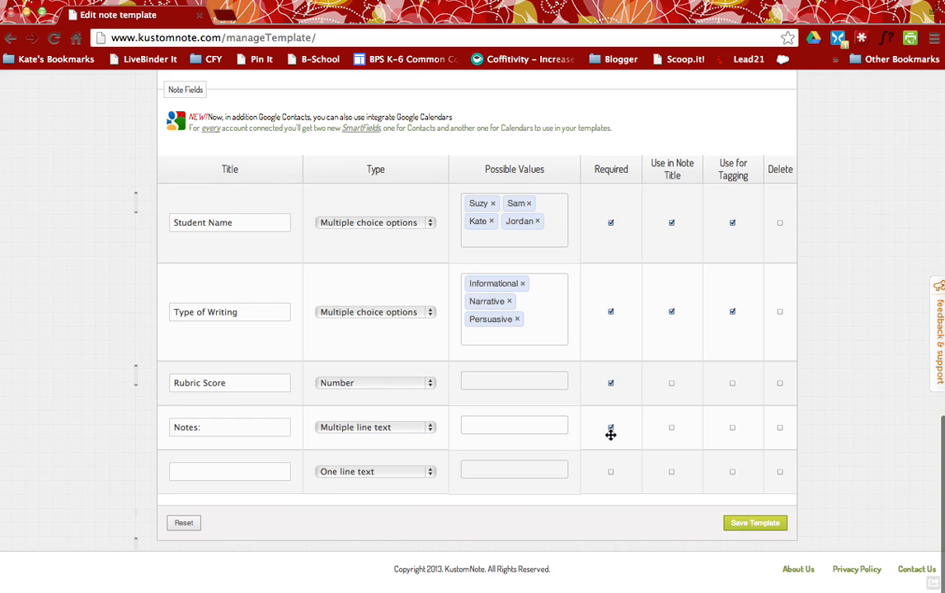
pyautogui.write('Dat')
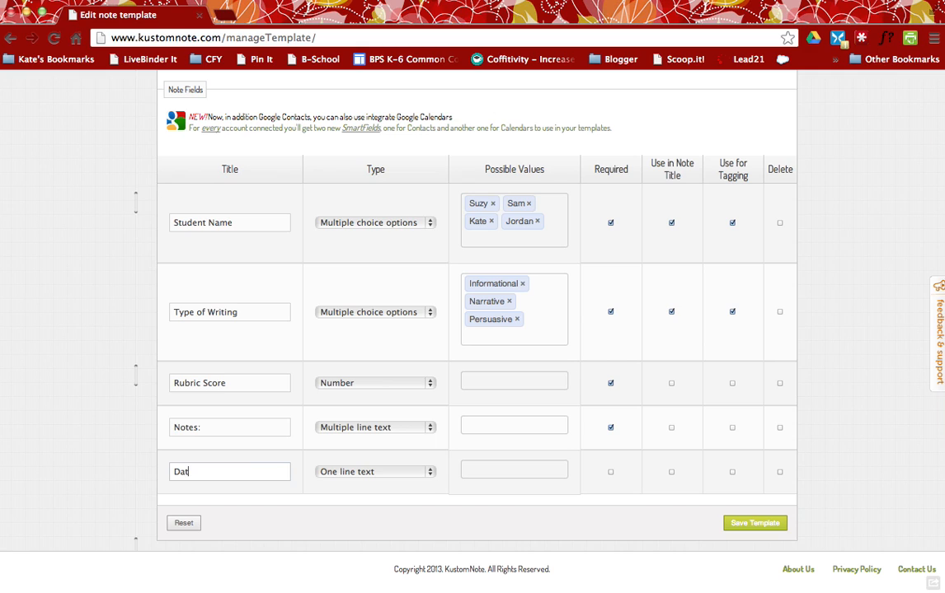
pyautogui.click(374, 471)
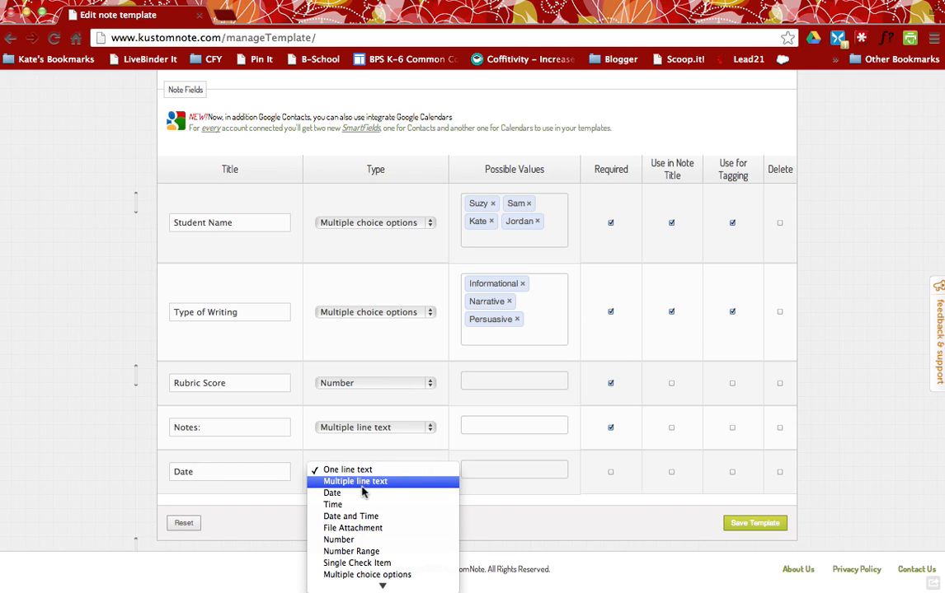
pyautogui.click(331, 493)
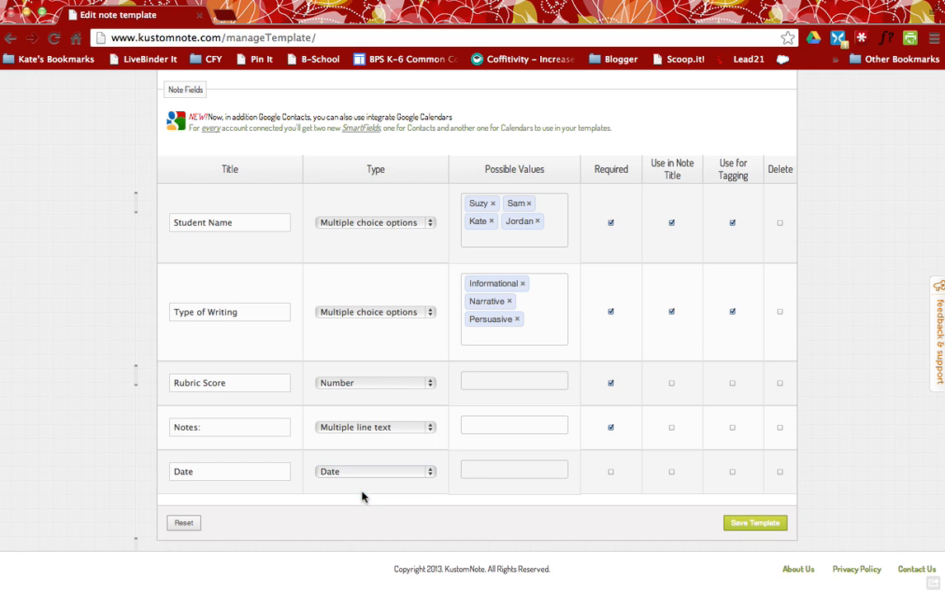
pyautogui.moveTo(399, 479)
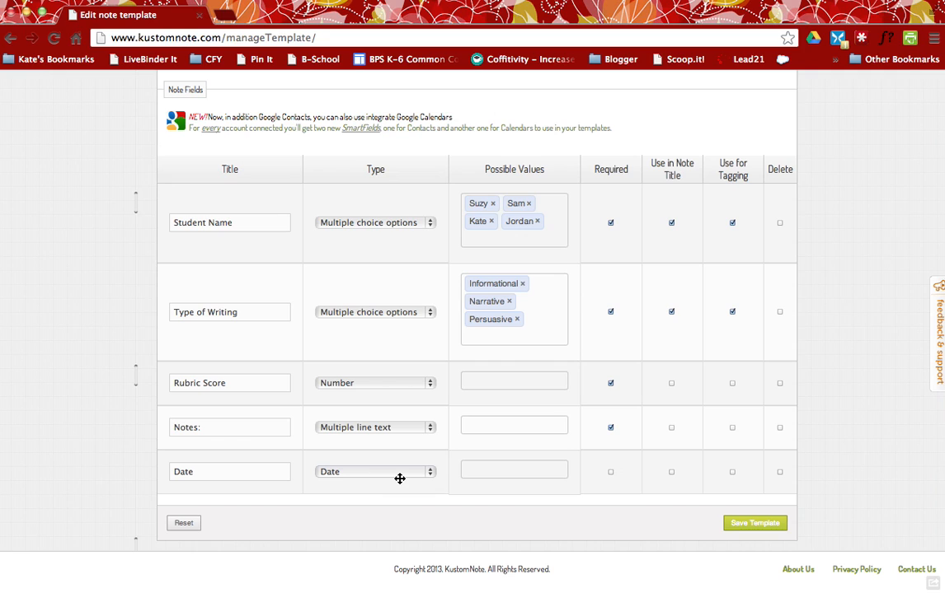
pyautogui.moveTo(610, 477)
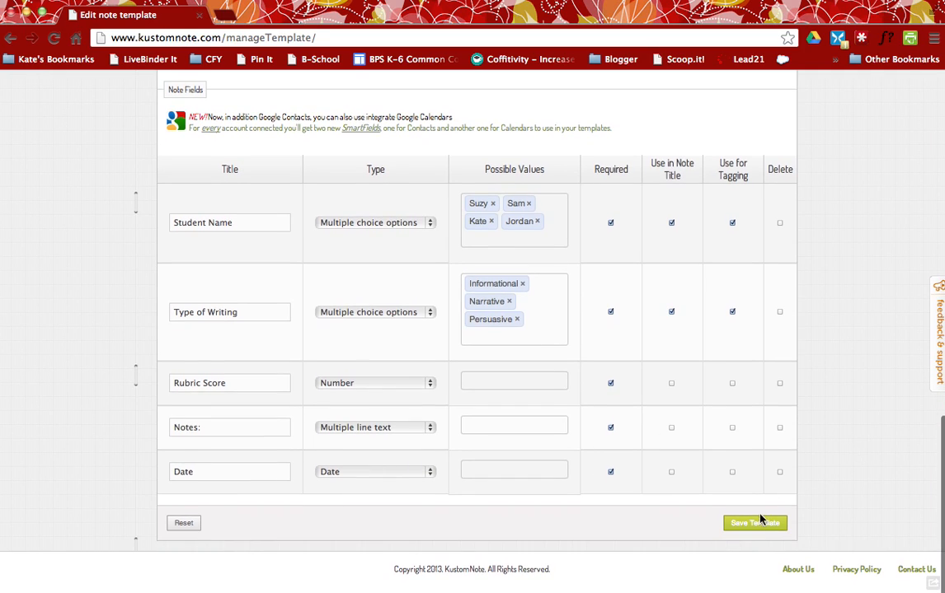
# Step: Save the Writing Sample template successfully
pyautogui.click(755, 523)
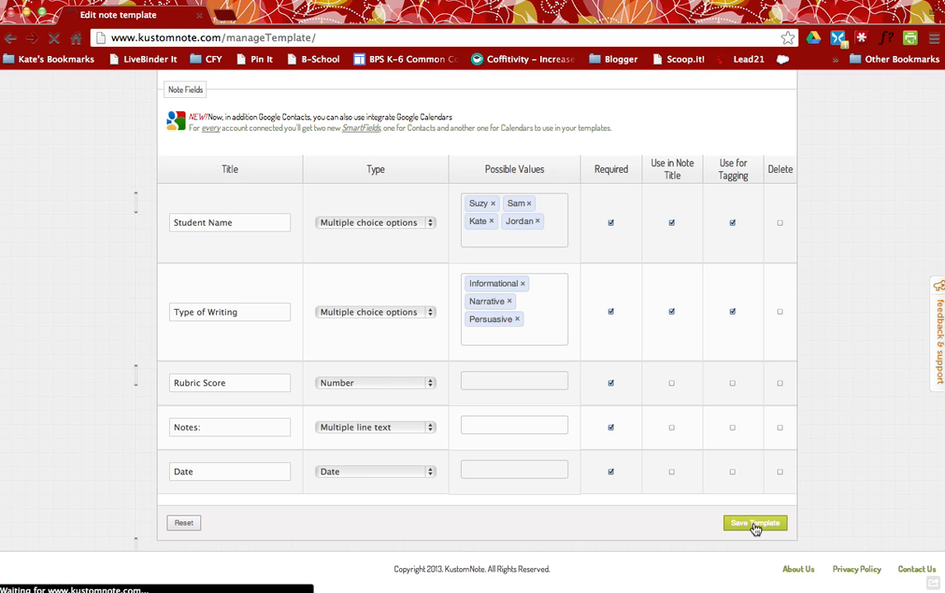
pyautogui.click(755, 524)
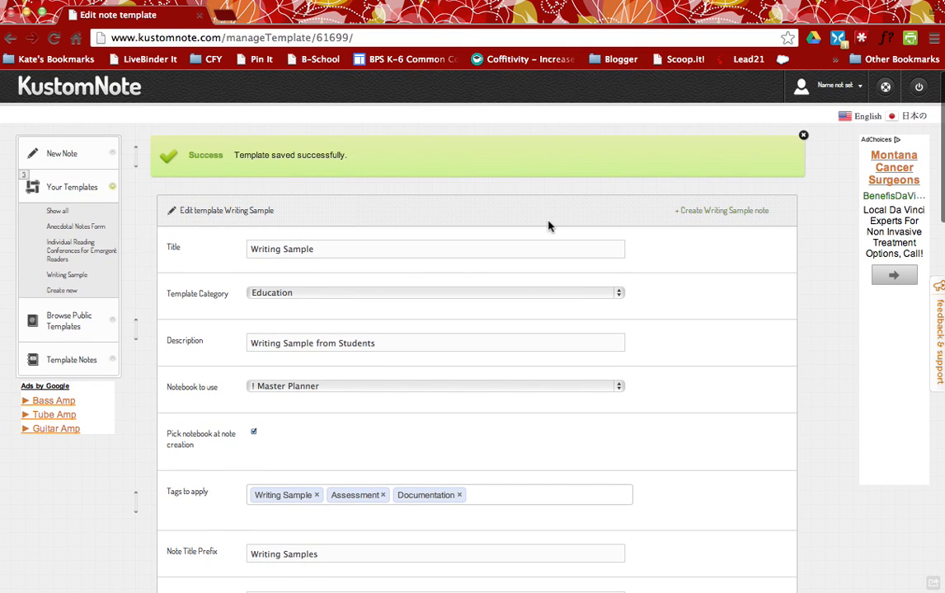
pyautogui.click(720, 211)
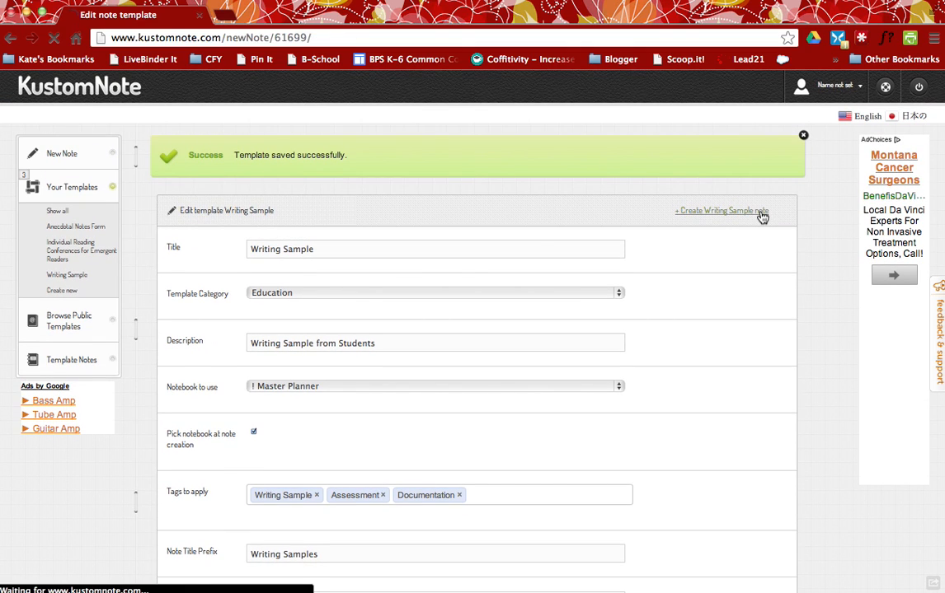
# Step: Start a note from the template and write 'Fantastic use of punctuation and grammar' in Notes
pyautogui.click(721, 211)
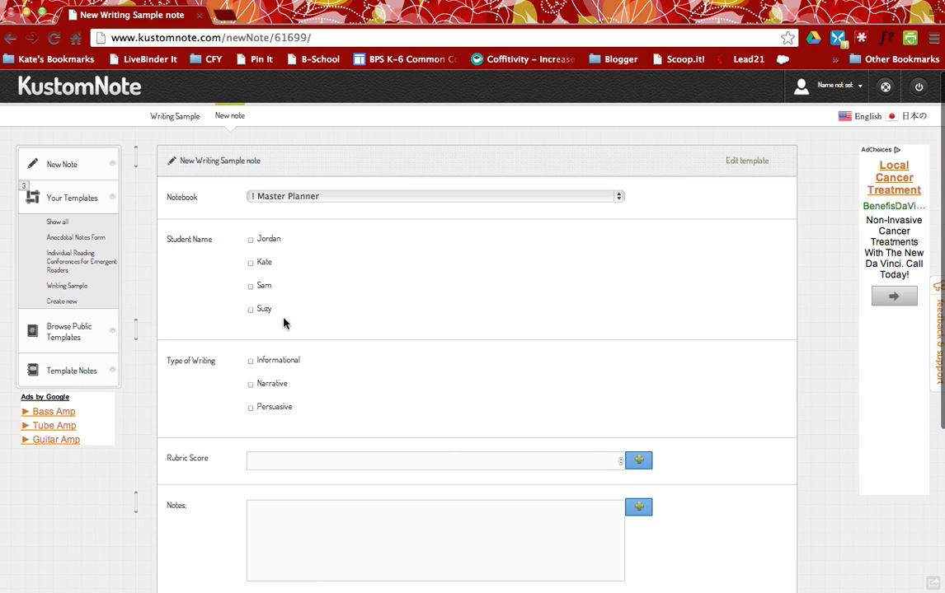
pyautogui.moveTo(305, 308)
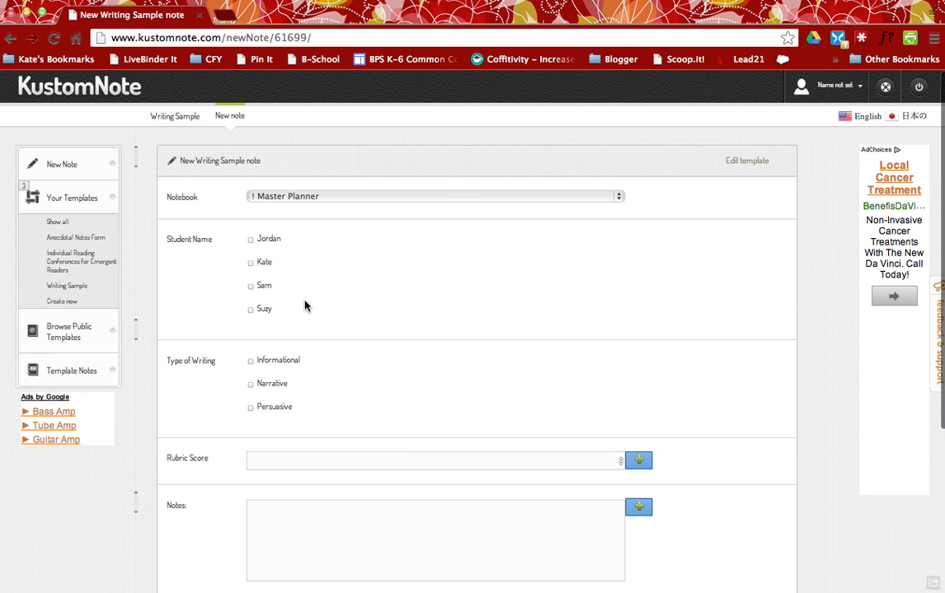
pyautogui.moveTo(257, 251)
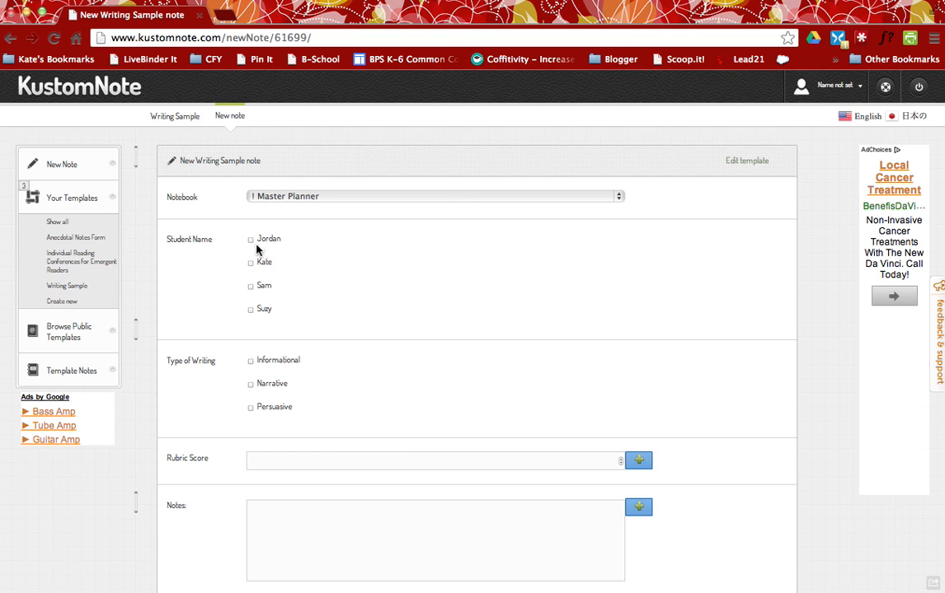
pyautogui.moveTo(256, 331)
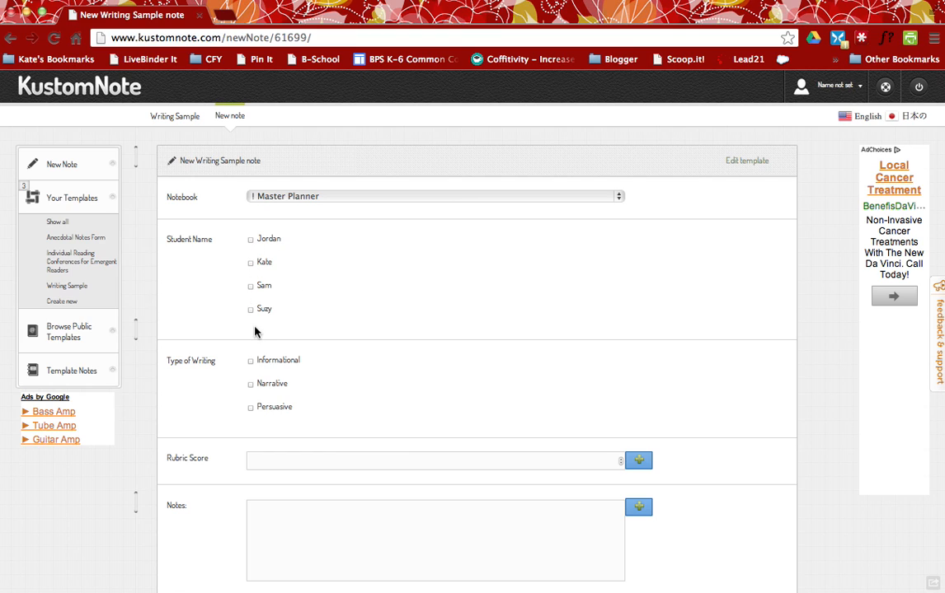
pyautogui.scroll(-3)
pyautogui.write('3')
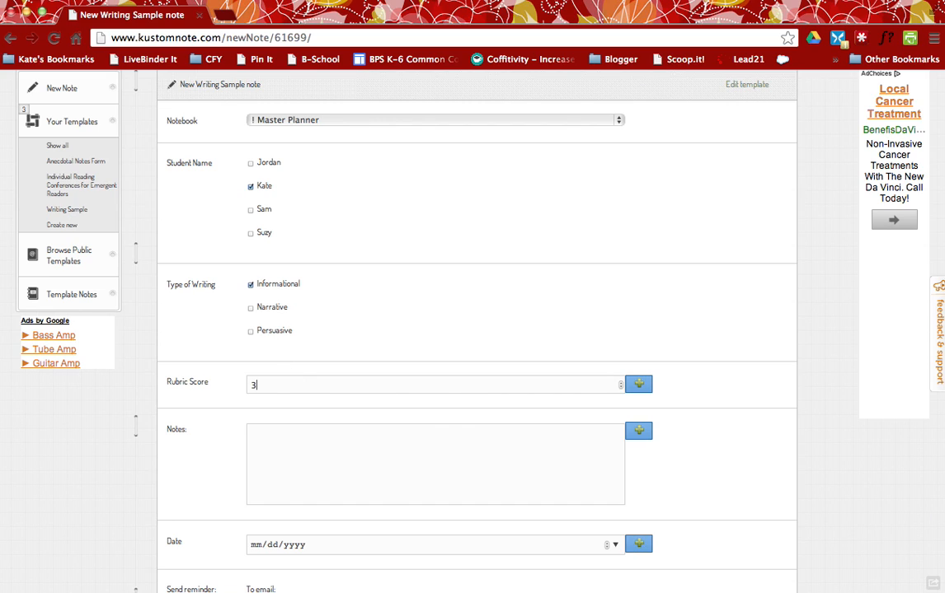
pyautogui.write('FA')
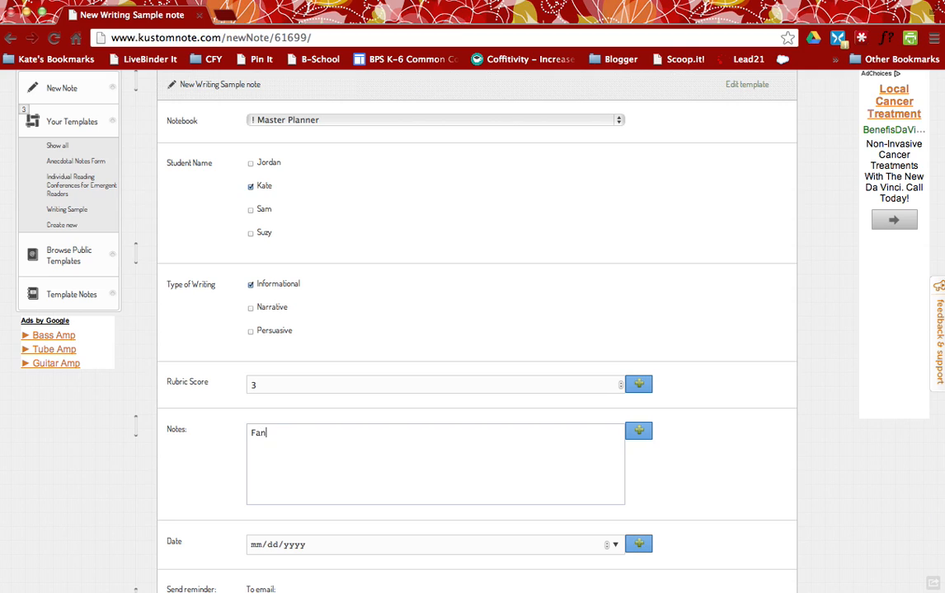
pyautogui.write('tastic')
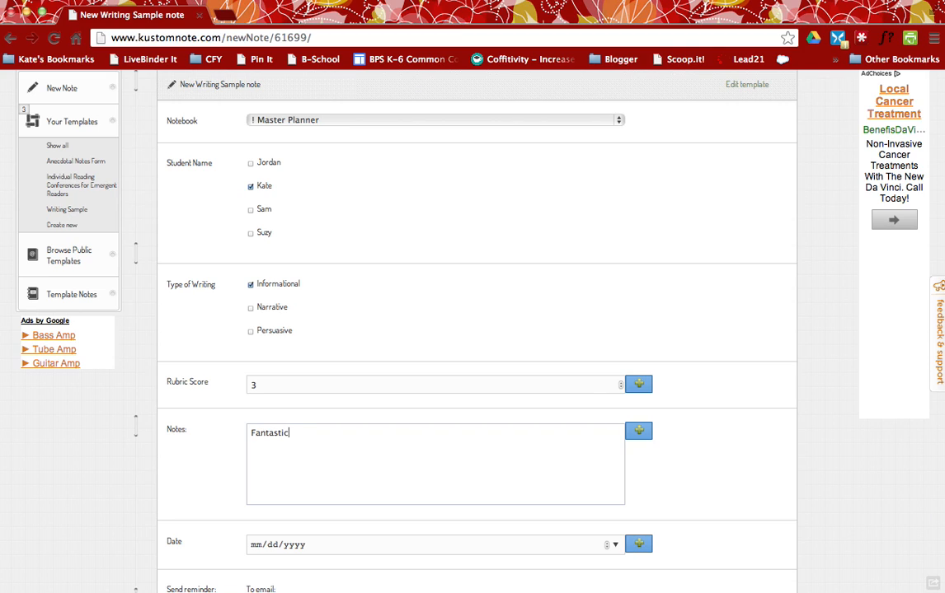
pyautogui.write('use of punctu')
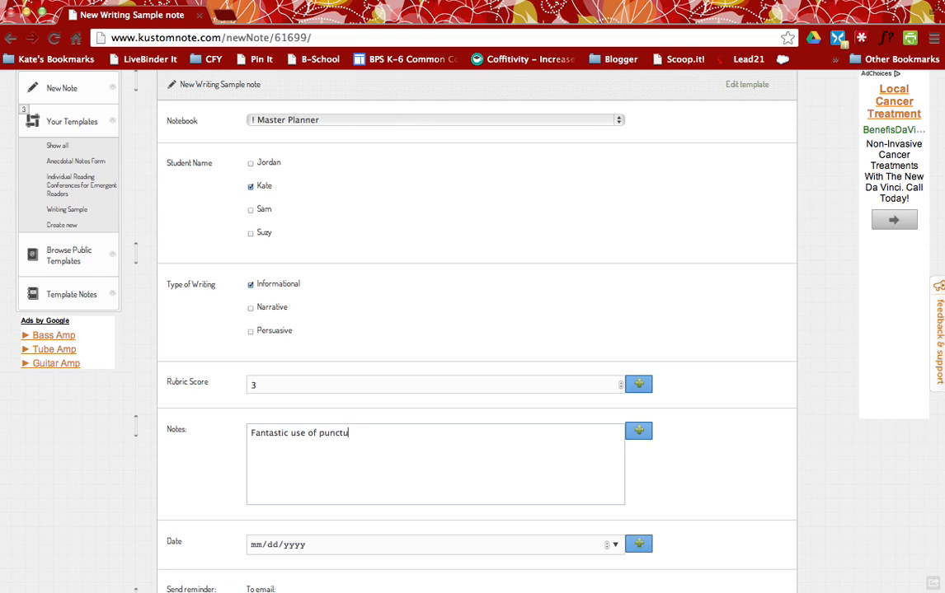
pyautogui.write('ation and grammar')
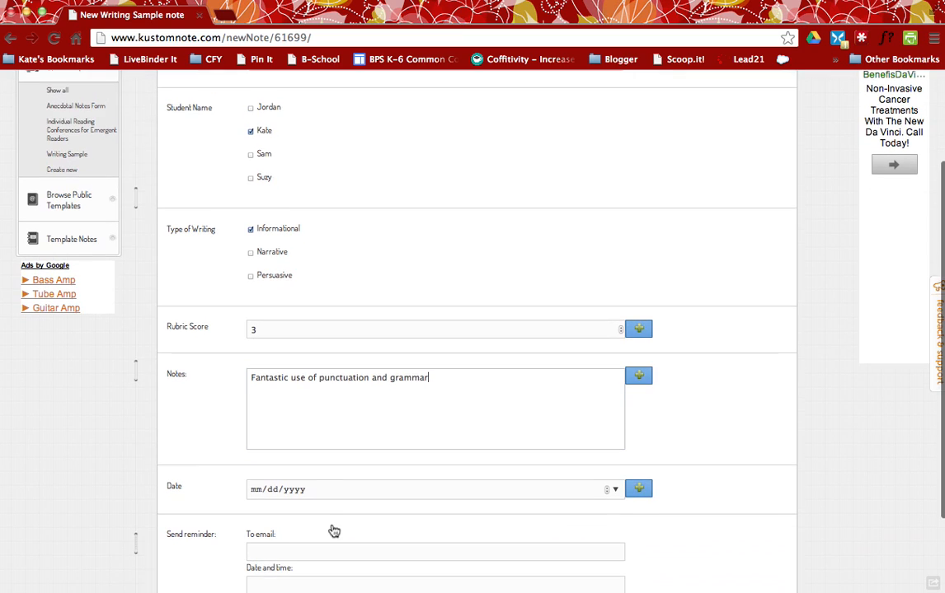
# Step: Set the note's date to 04/12/2013 and review the notebook choice
pyautogui.click(638, 488)
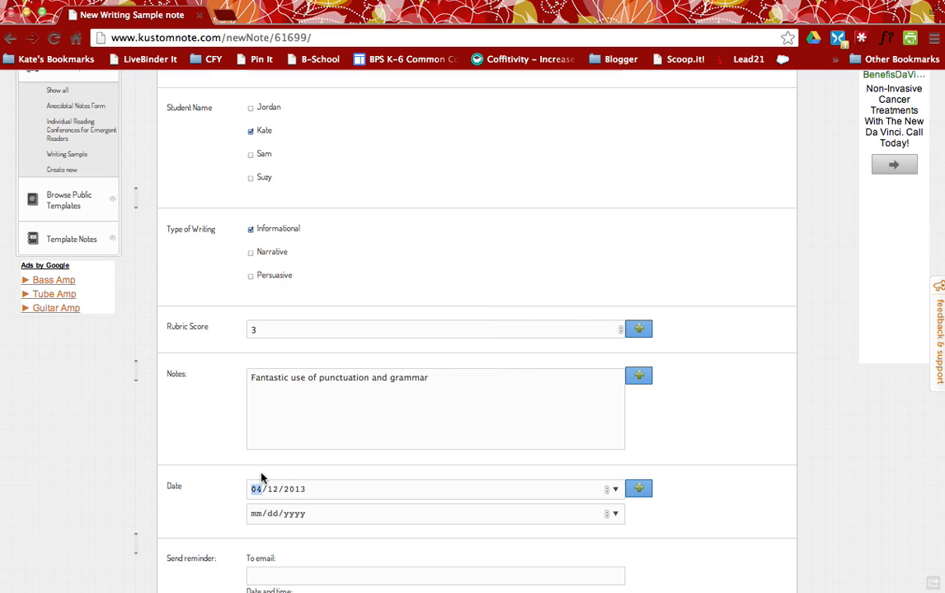
pyautogui.scroll(-3)
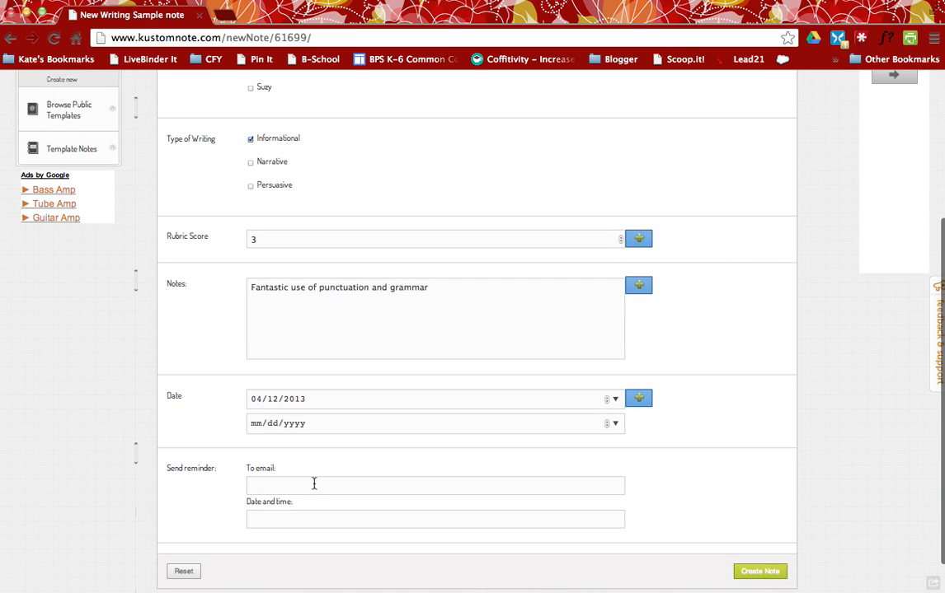
pyautogui.scroll(-3)
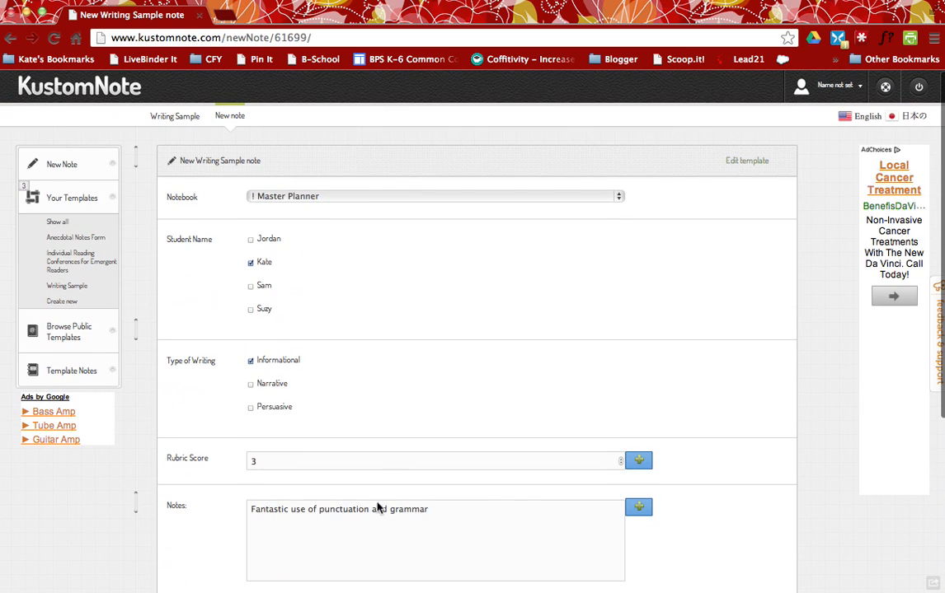
pyautogui.click(431, 196)
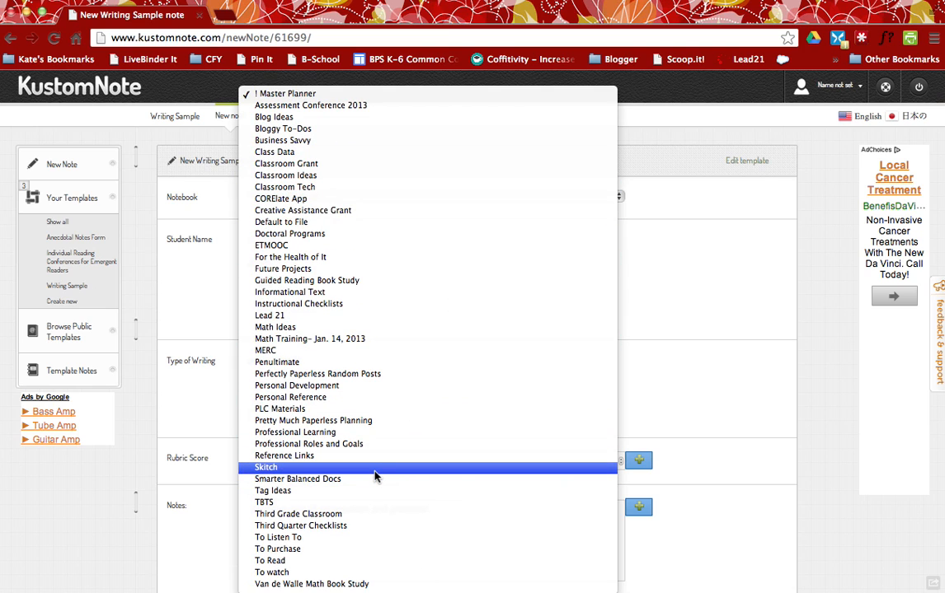
pyautogui.moveTo(285, 175)
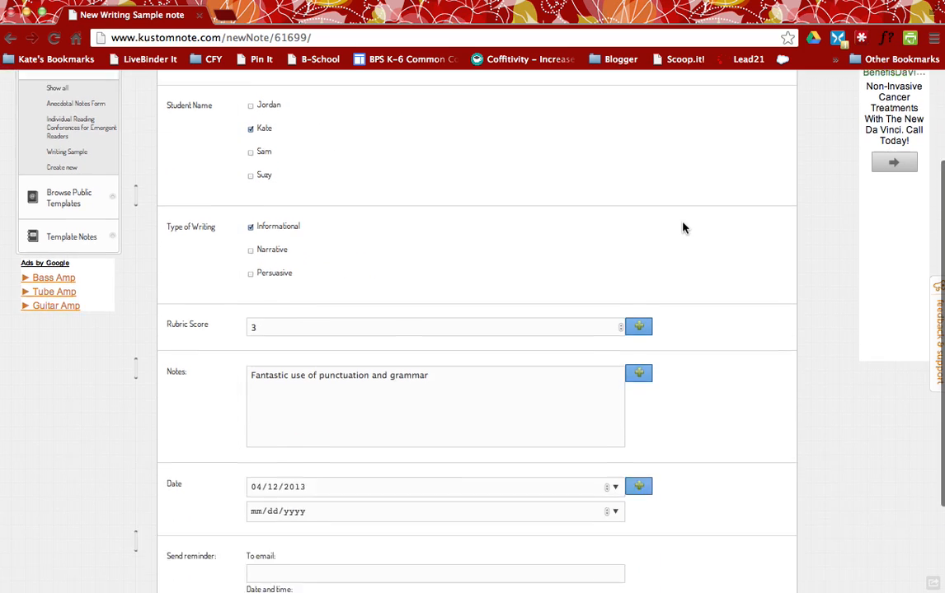
# Step: Create the note 'Writing Samples Kate Informational' from the filled form
pyautogui.scroll(-3)
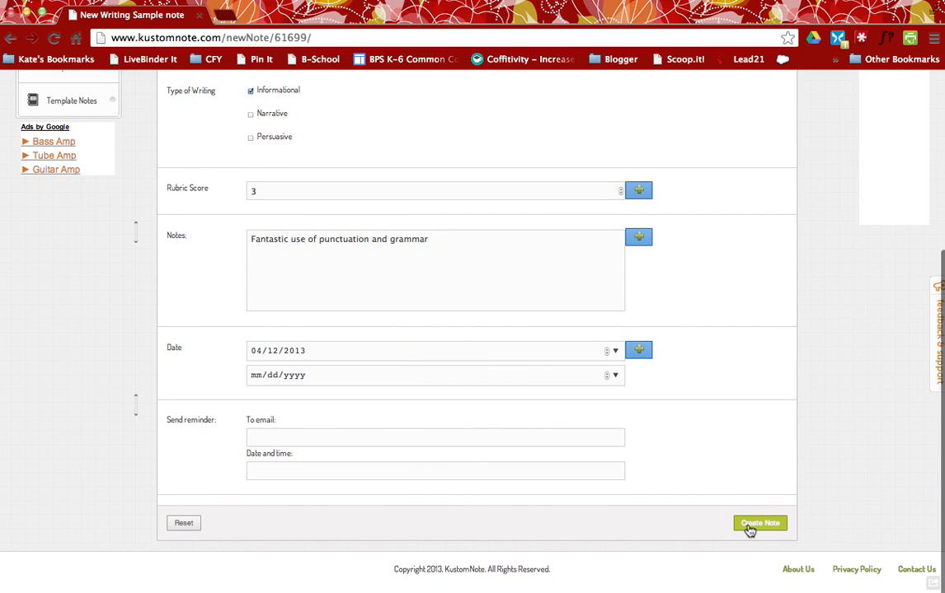
pyautogui.click(758, 525)
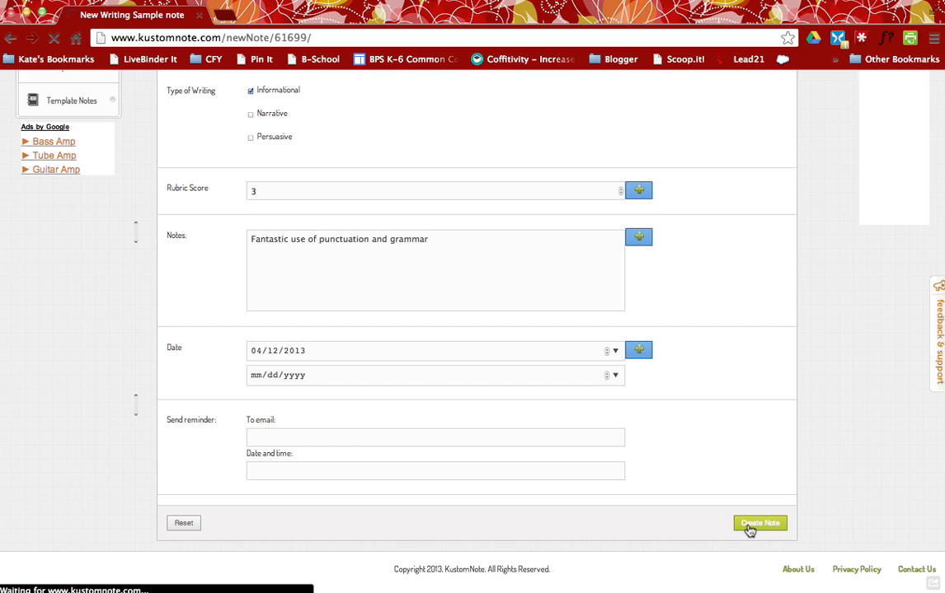
pyautogui.click(758, 525)
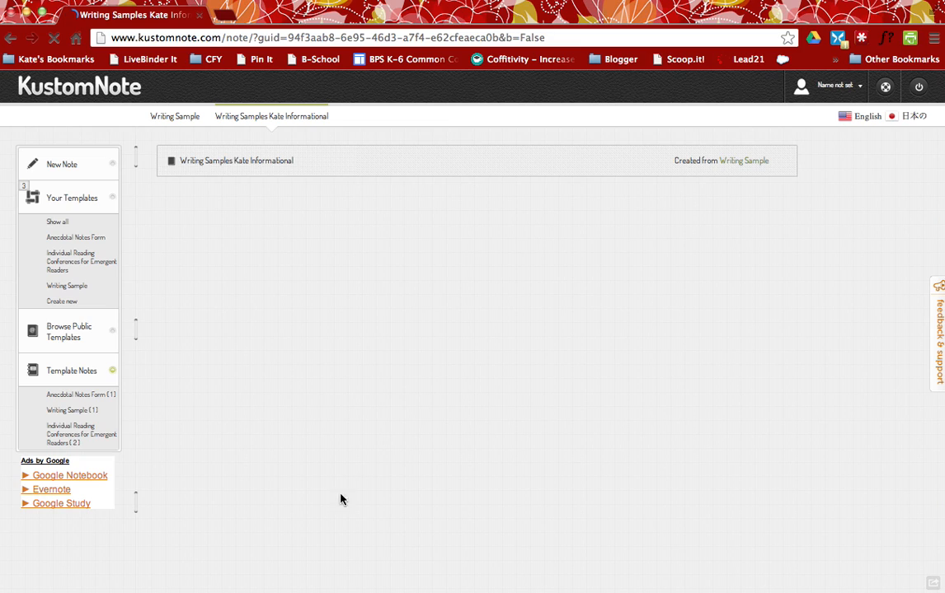
pyautogui.moveTo(484, 390)
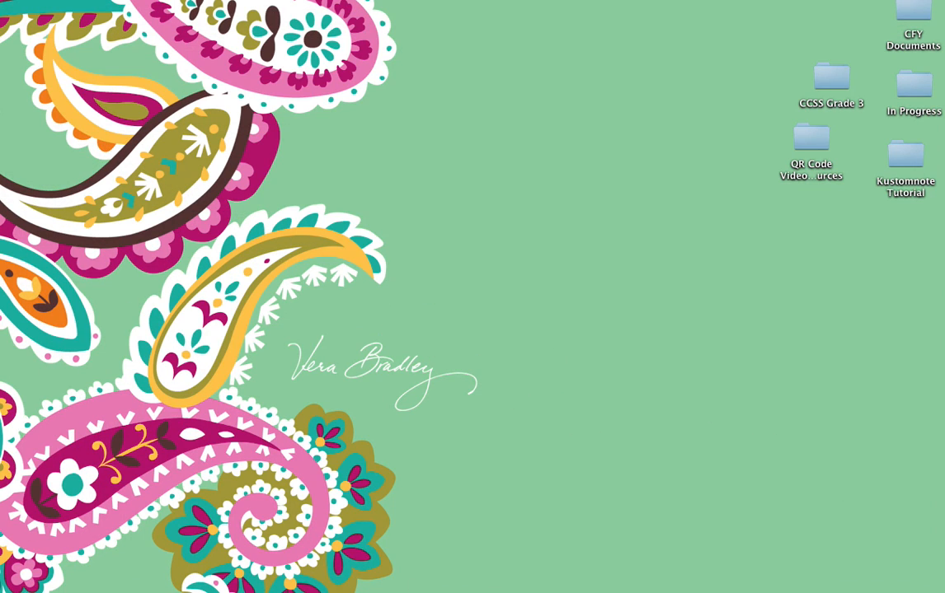
# Step: Launch Evernote via Spotlight and view the notebooks list
pyautogui.write('evern')
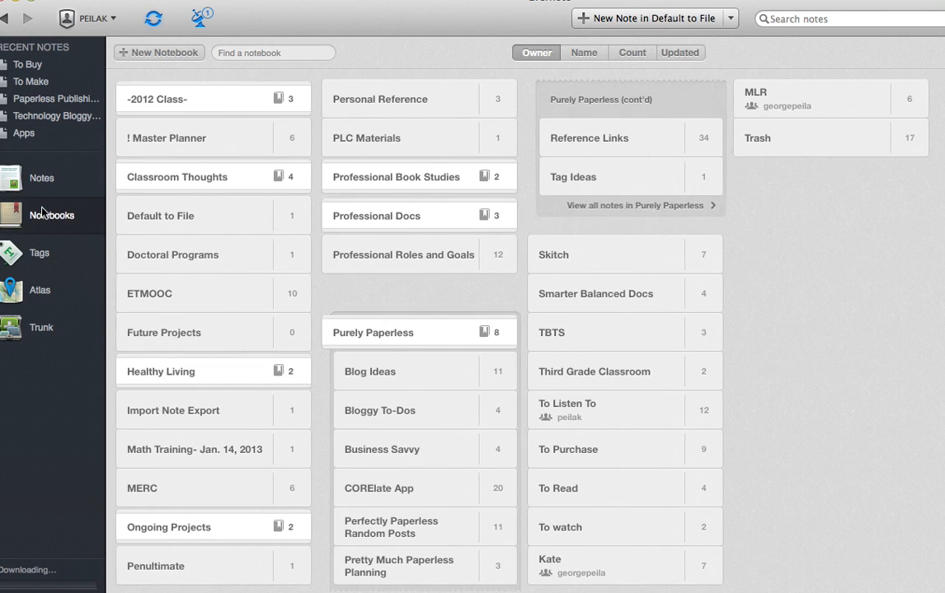
pyautogui.moveTo(188, 287)
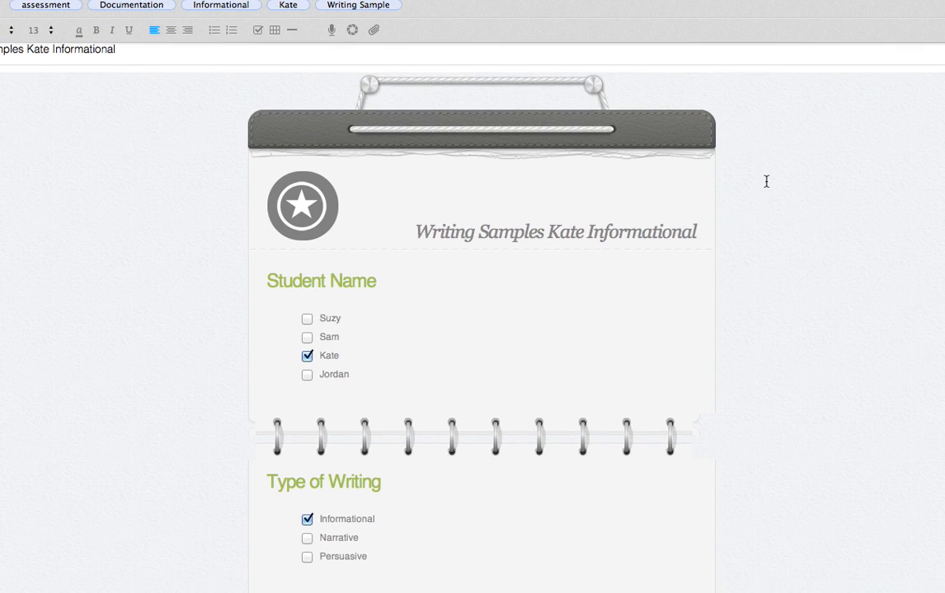
pyautogui.scroll(-3)
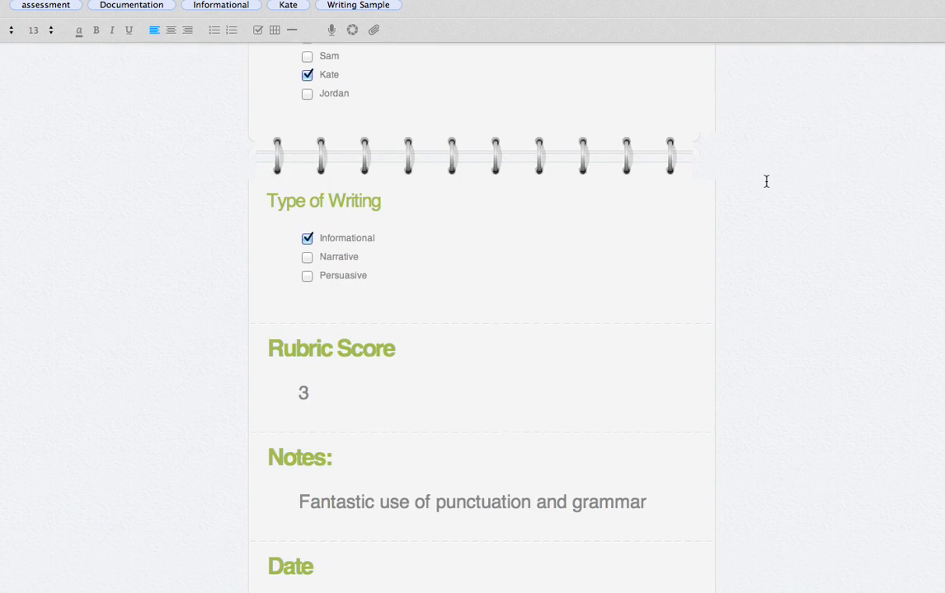
pyautogui.scroll(-3)
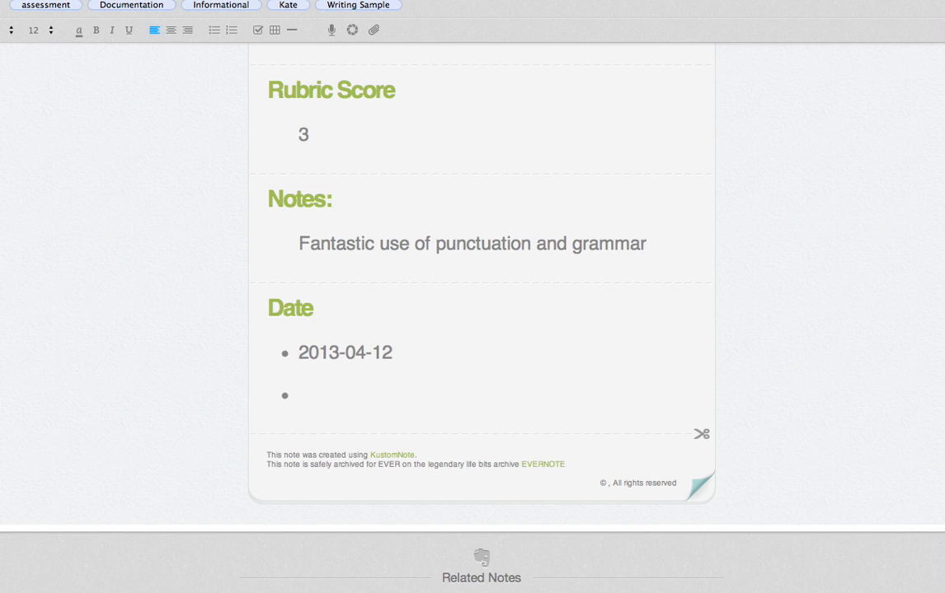
pyautogui.click(171, 30)
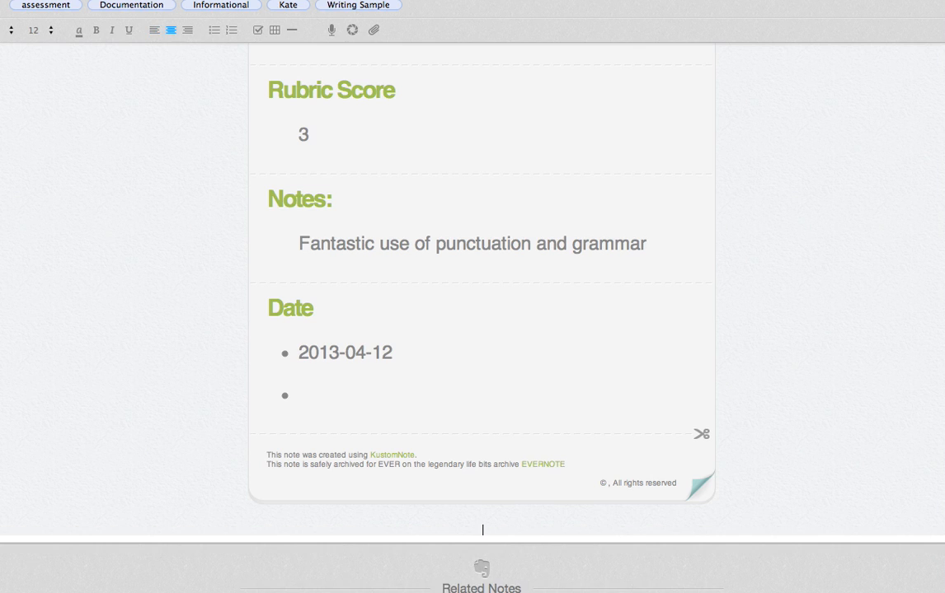
pyautogui.moveTo(567, 470)
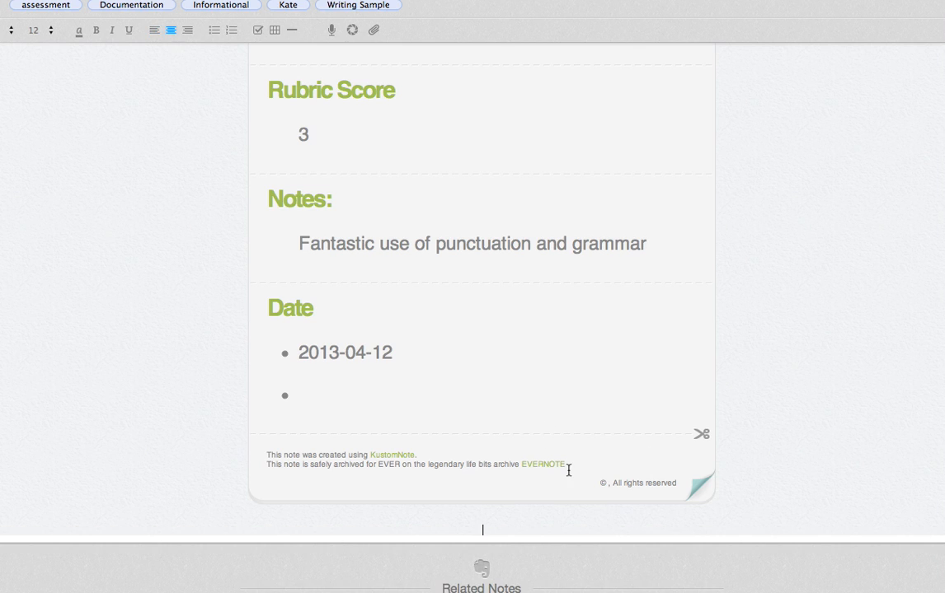
pyautogui.moveTo(261, 260)
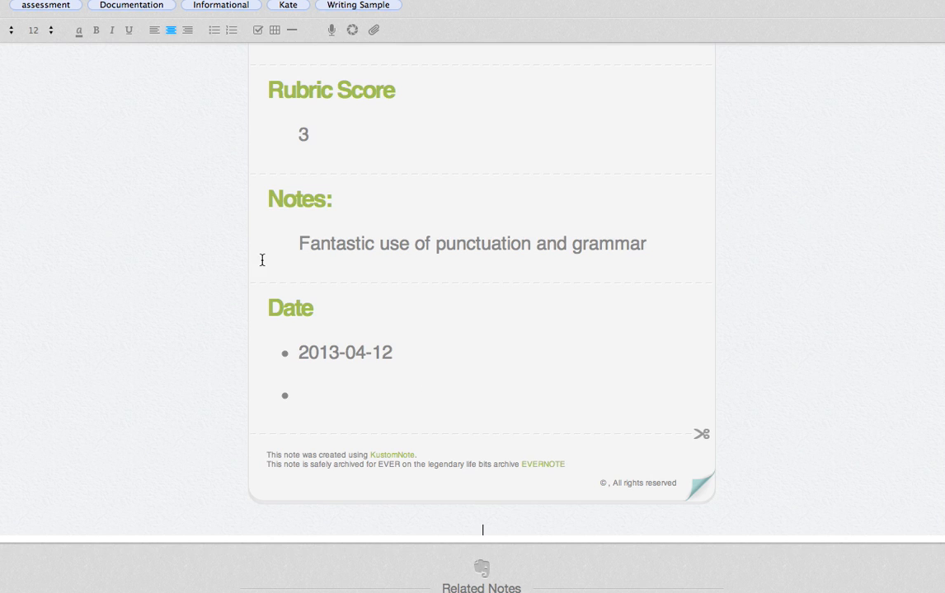
pyautogui.moveTo(429, 138)
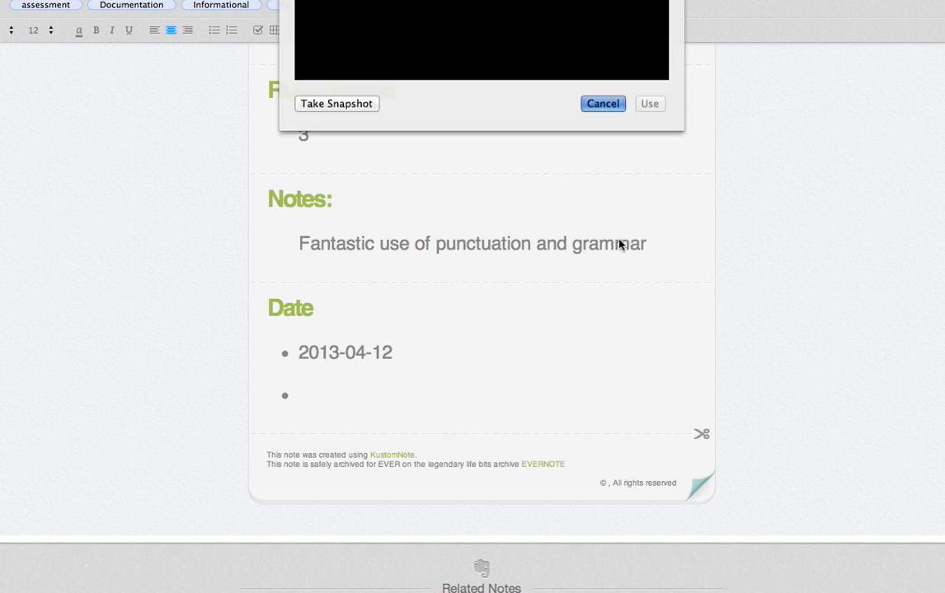
pyautogui.click(602, 102)
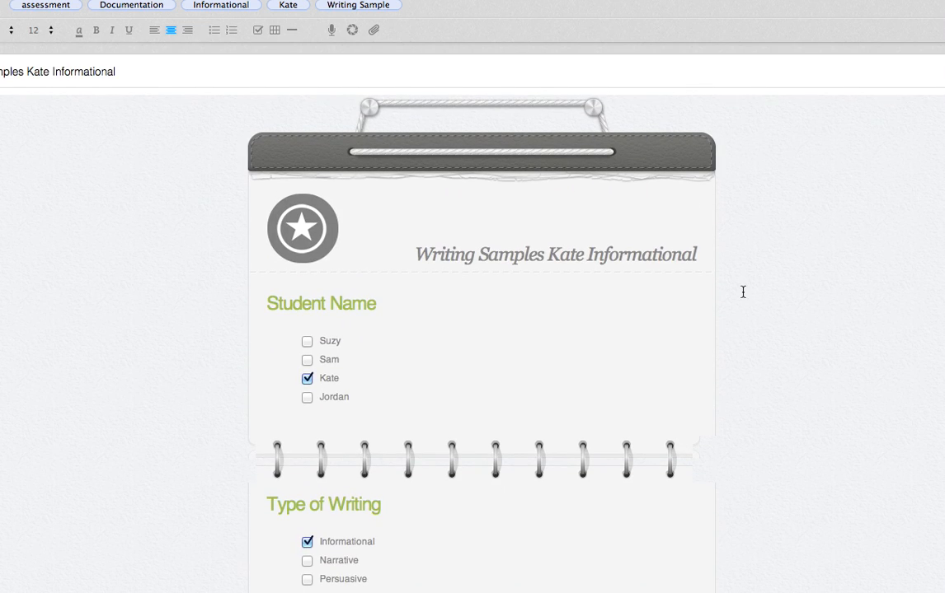
pyautogui.moveTo(890, 519)
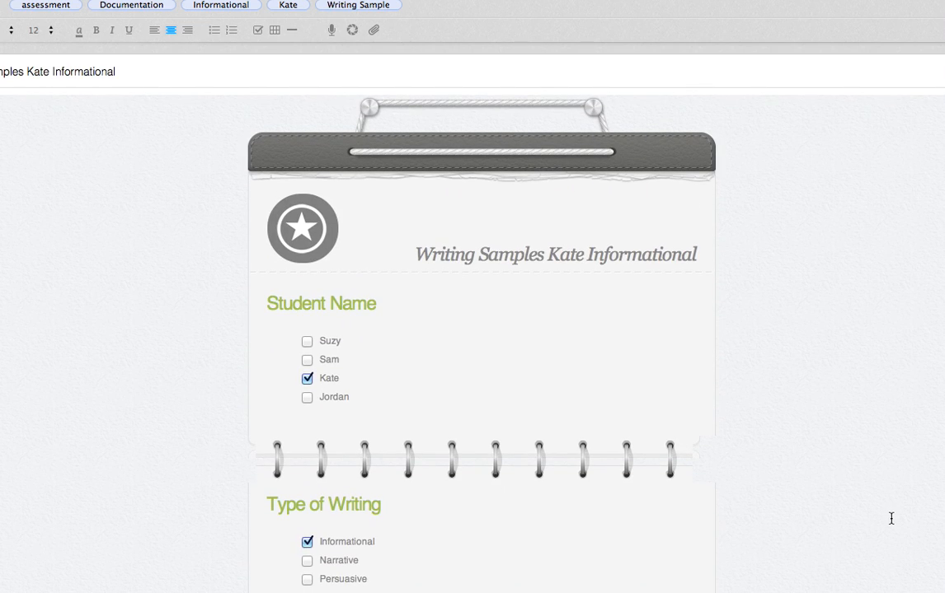